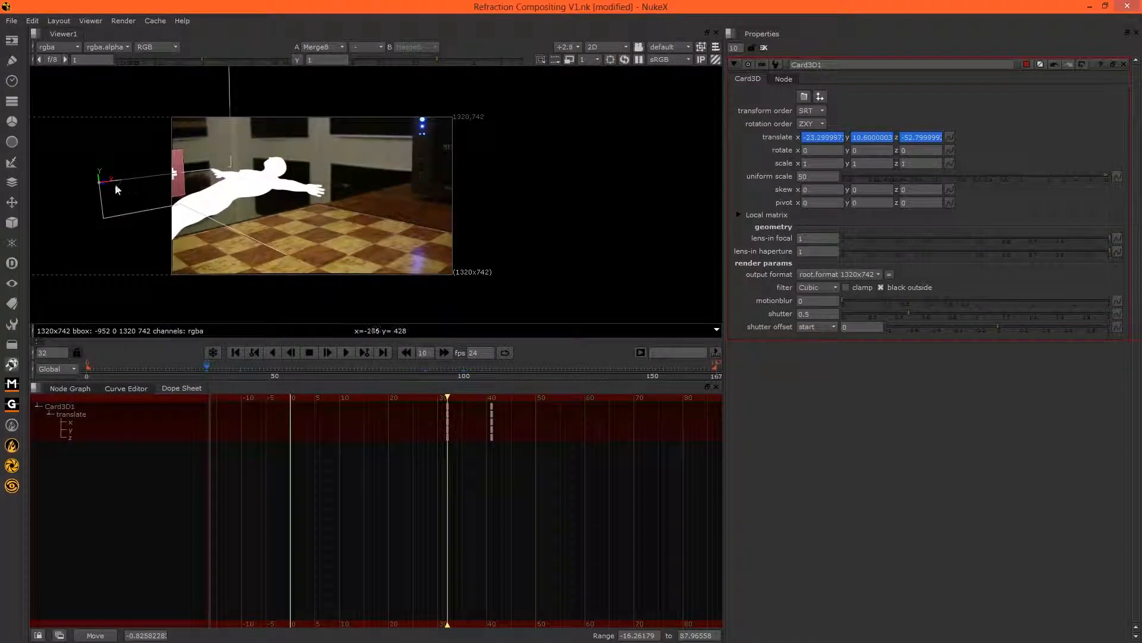
- Shift Card3D1's translate keys in the Dope Sheet to retime the cg tuts card's slide
{"action": "left_click_drag", "start_coordinate": [109, 177], "coordinate": [25, 204]}
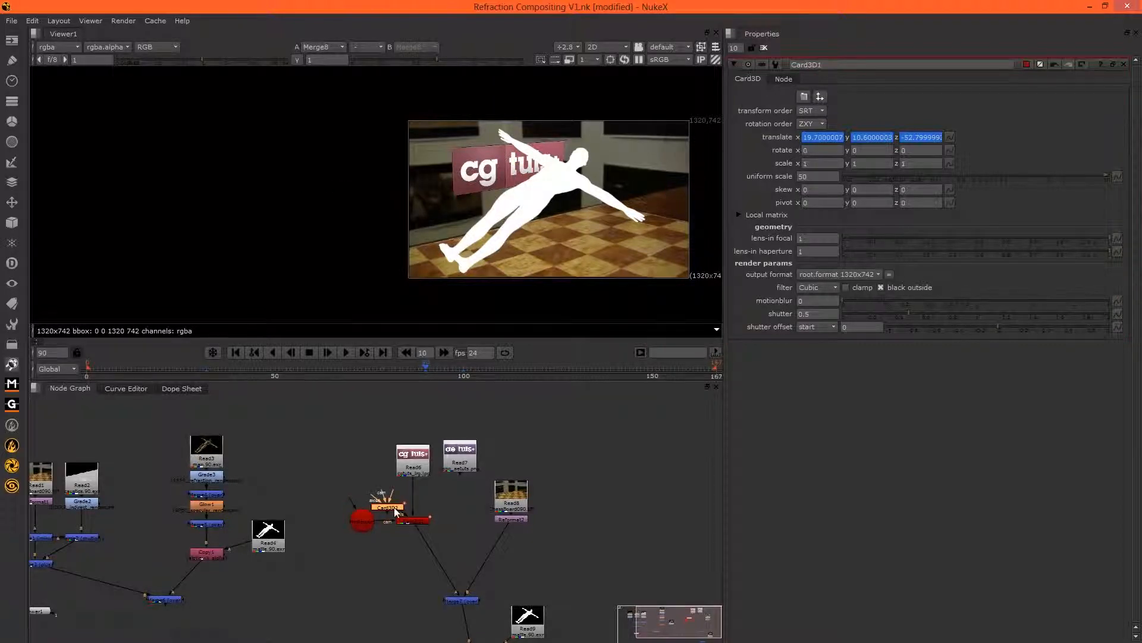
- Duplicate the card as Card3D2 on the ae tuts Read, offset its keys, and add Merge9
{"action": "left_click_drag", "start_coordinate": [386, 507], "coordinate": [452, 517]}
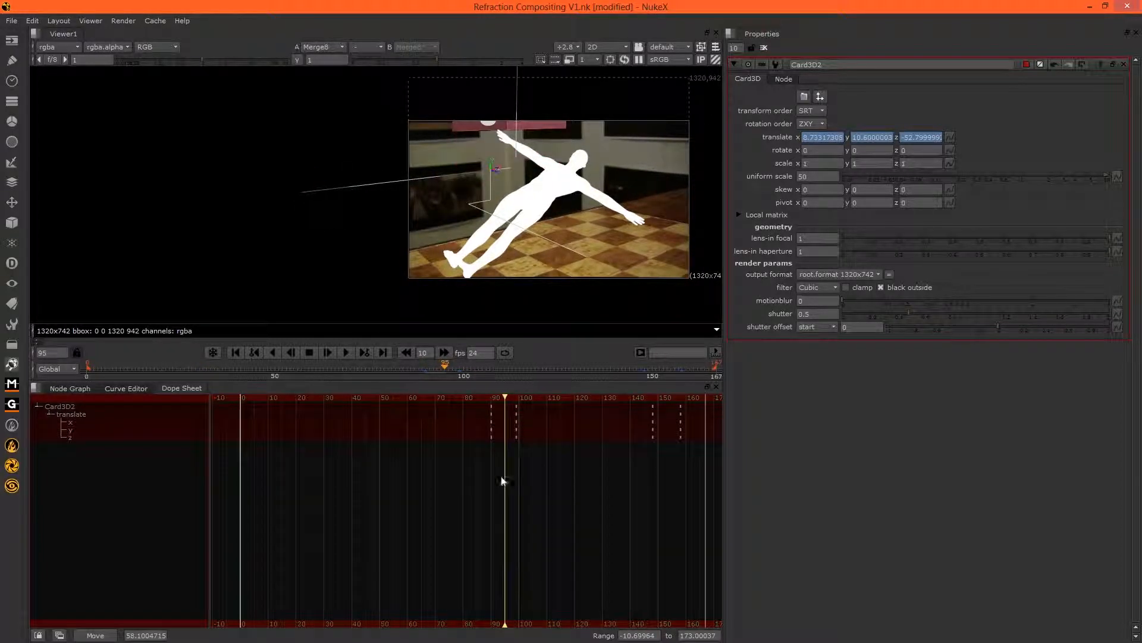
{"action": "left_click", "coordinate": [69, 389]}
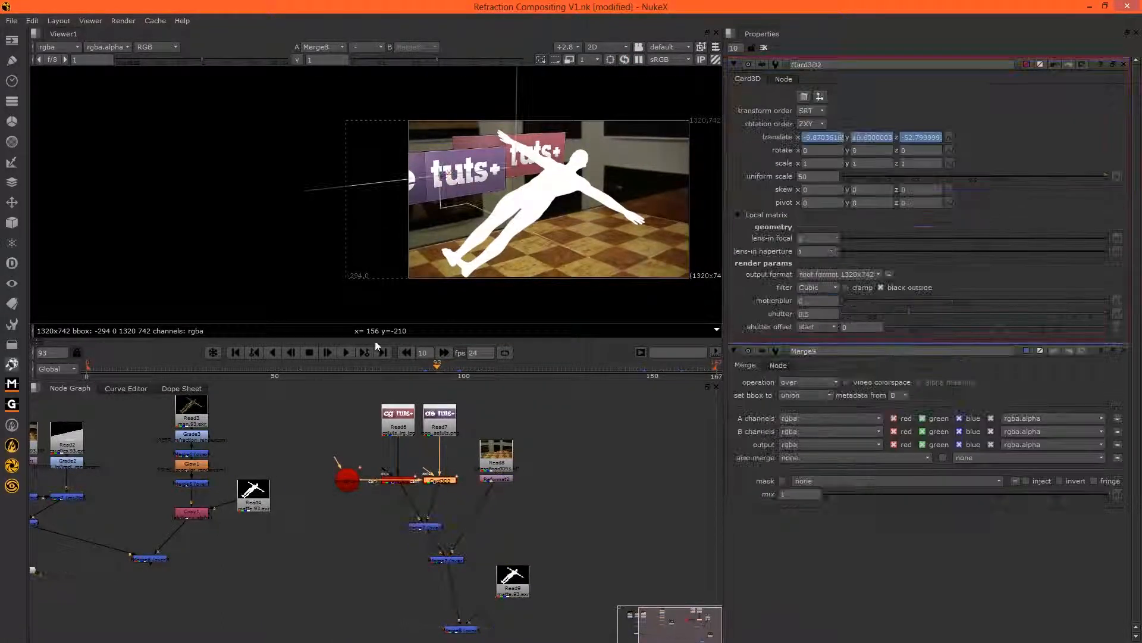
- Show Card3D2's translate x curve in the Curve Editor
{"action": "left_click", "coordinate": [181, 388]}
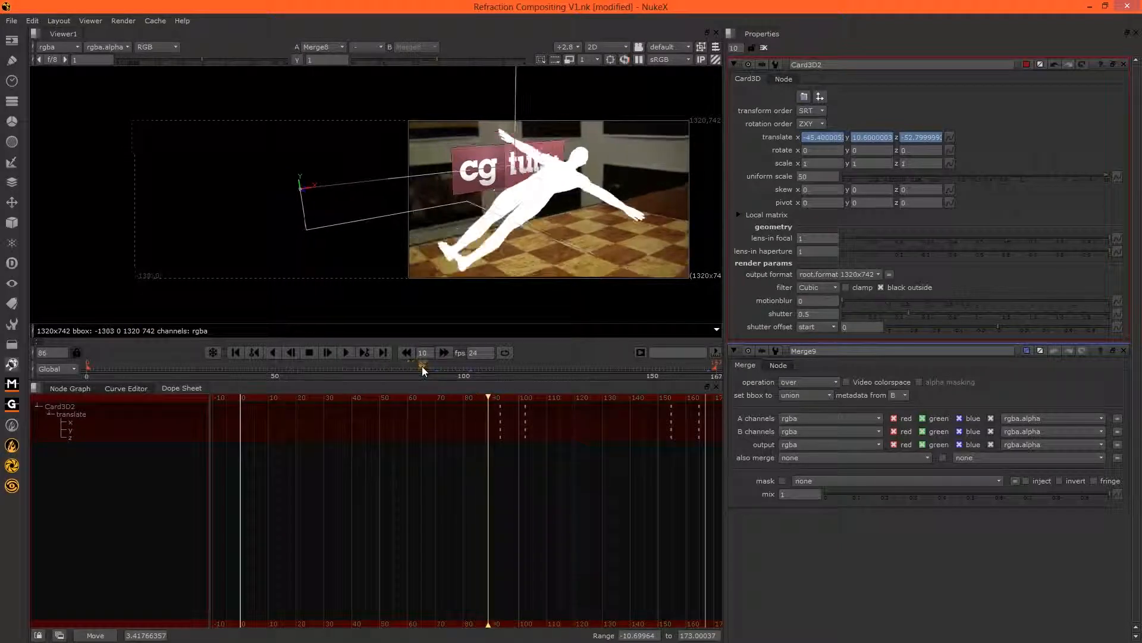
{"action": "left_click", "coordinate": [327, 351]}
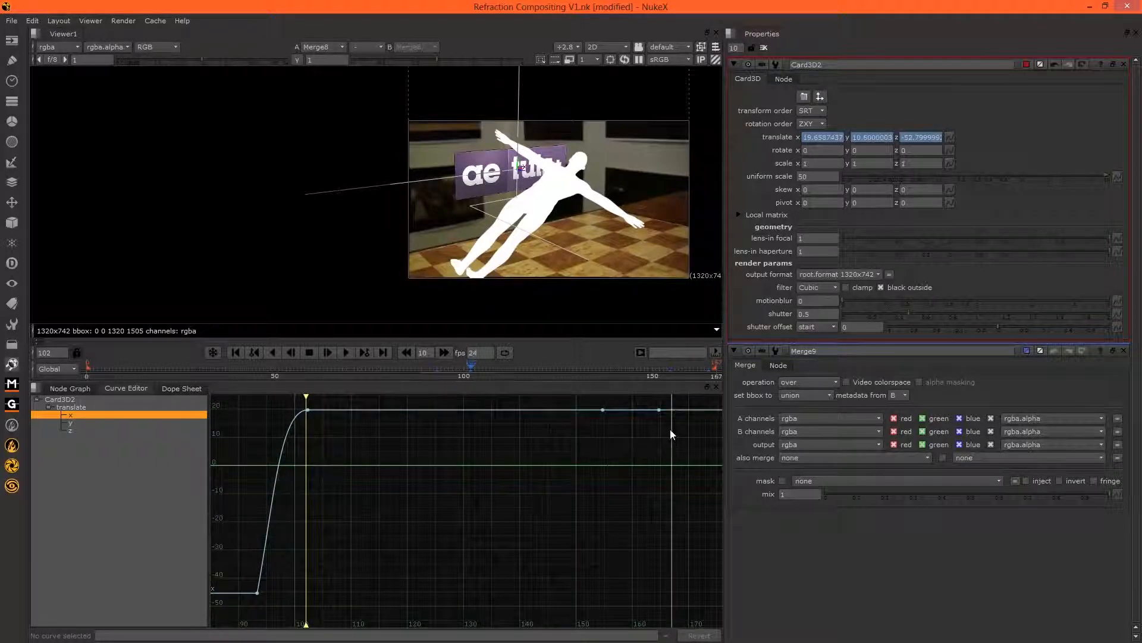
- Lower Card3D2's frame-102 translate x key to about 12.2 and ease its tangents
{"action": "left_click", "coordinate": [386, 410]}
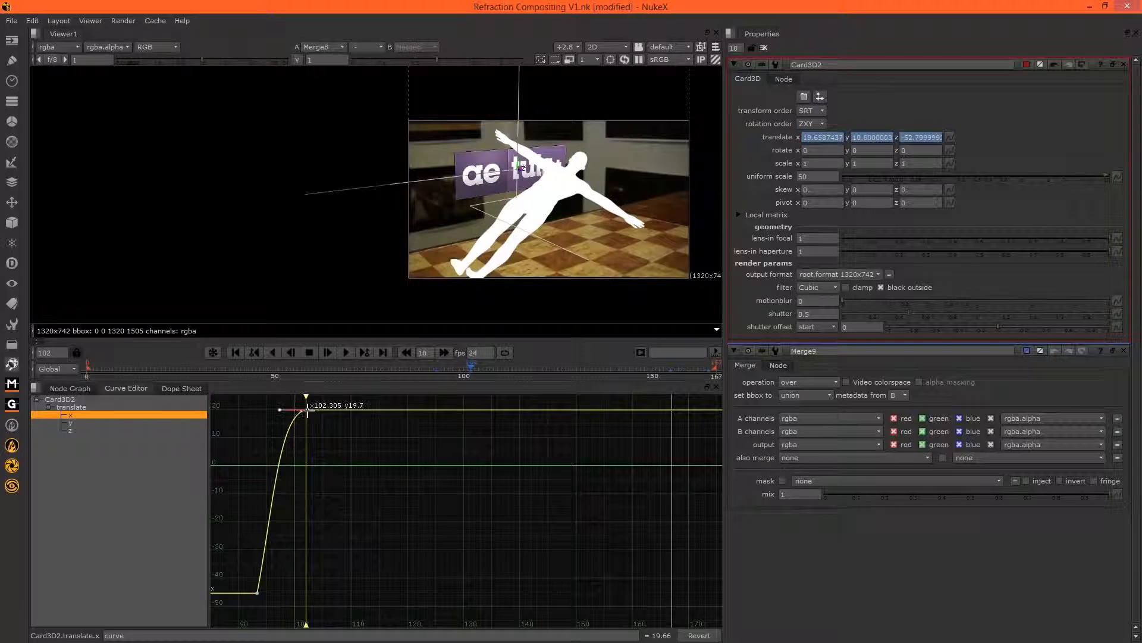
{"action": "left_click_drag", "start_coordinate": [307, 409], "coordinate": [307, 428]}
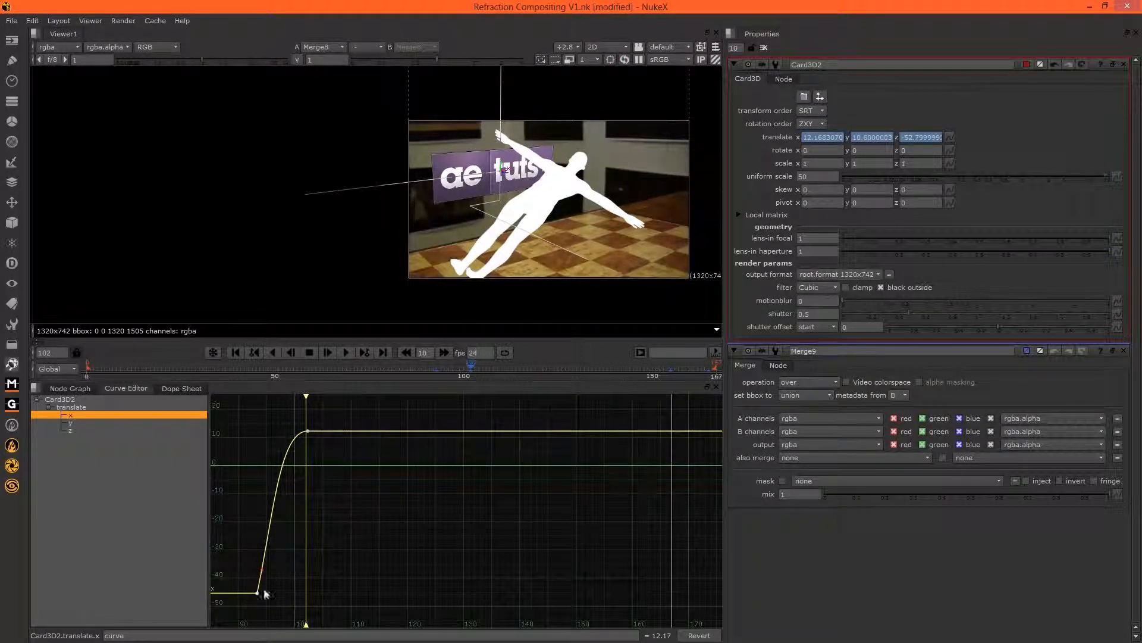
{"action": "left_click_drag", "start_coordinate": [256, 592], "coordinate": [284, 594]}
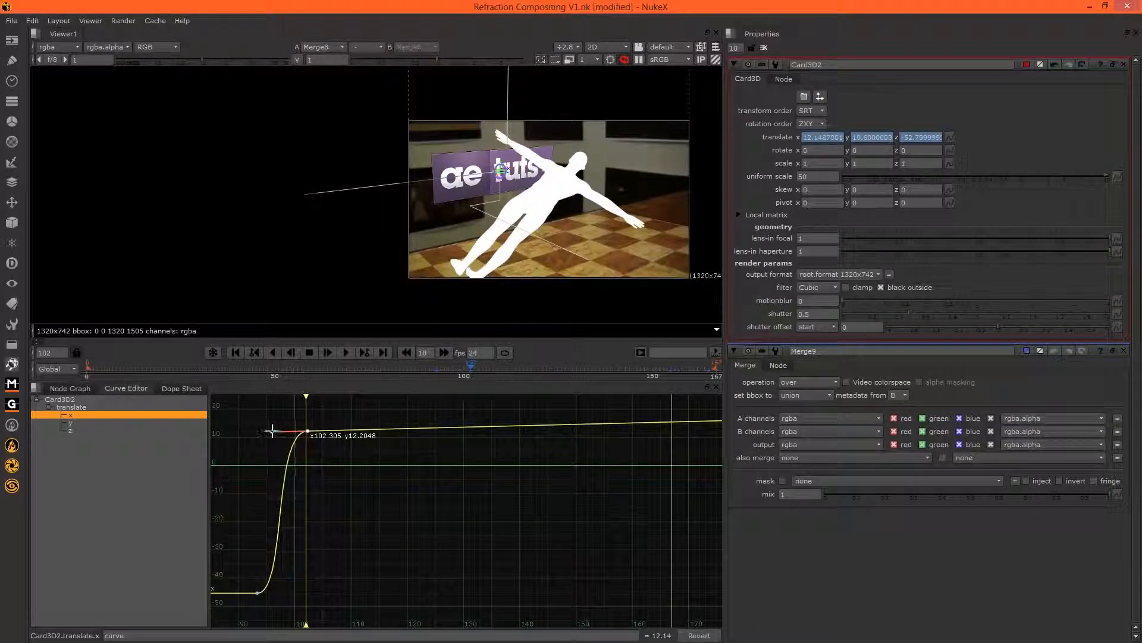
{"action": "left_click_drag", "start_coordinate": [306, 432], "coordinate": [273, 435]}
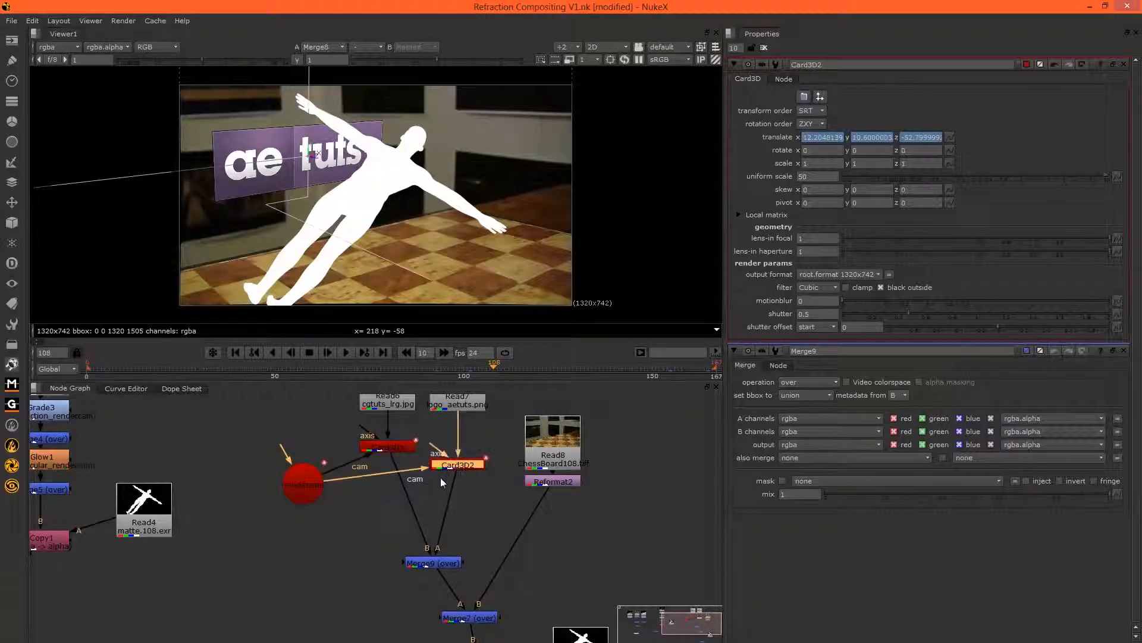
- Add a MotionBlur2D node after Card3D2 using the 'mot' node search
{"action": "left_click", "coordinate": [456, 465]}
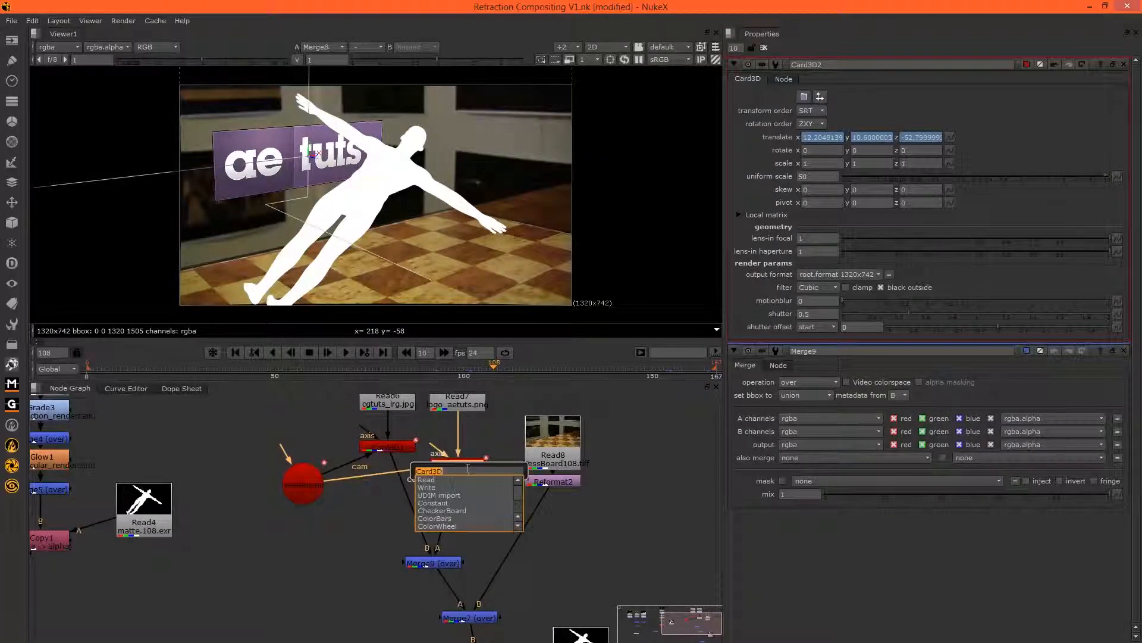
{"action": "type", "text": "mot"}
{"action": "type", "text": "VectorBlur"}
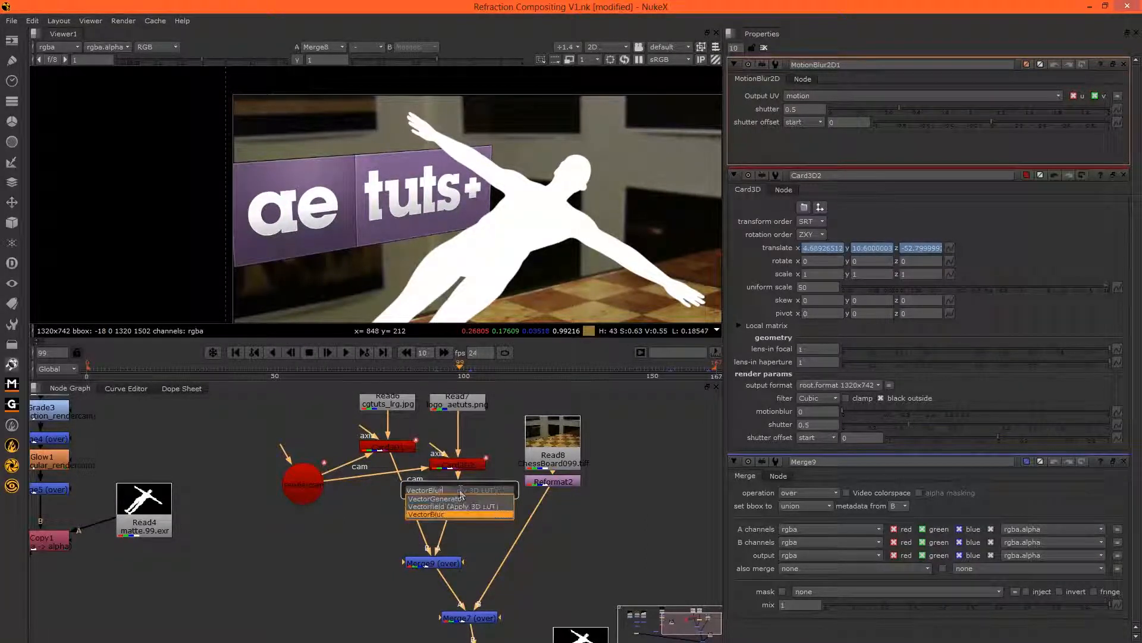
- Add a VectorBlur node driven by the motion uv channels
{"action": "left_click", "coordinate": [426, 513]}
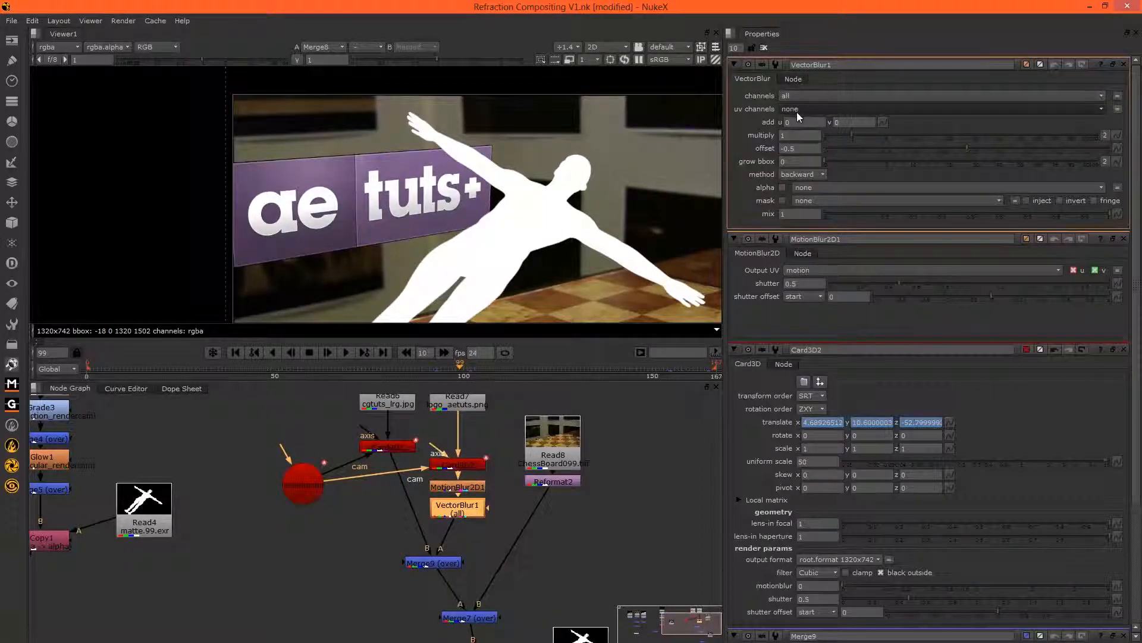
{"action": "left_click", "coordinate": [791, 109]}
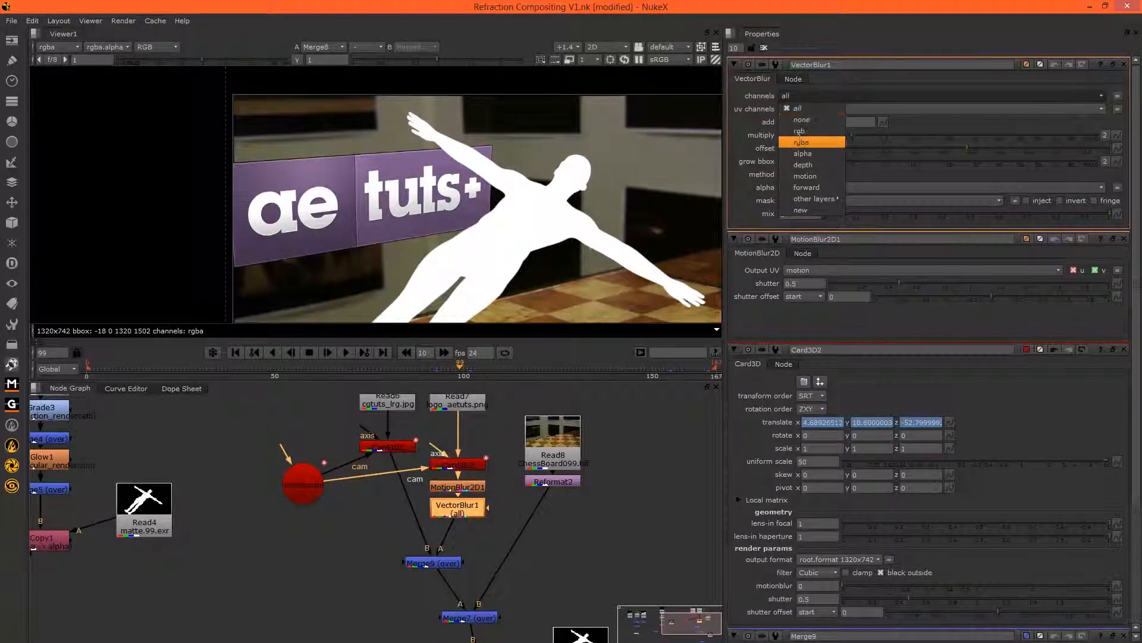
{"action": "left_click", "coordinate": [801, 142]}
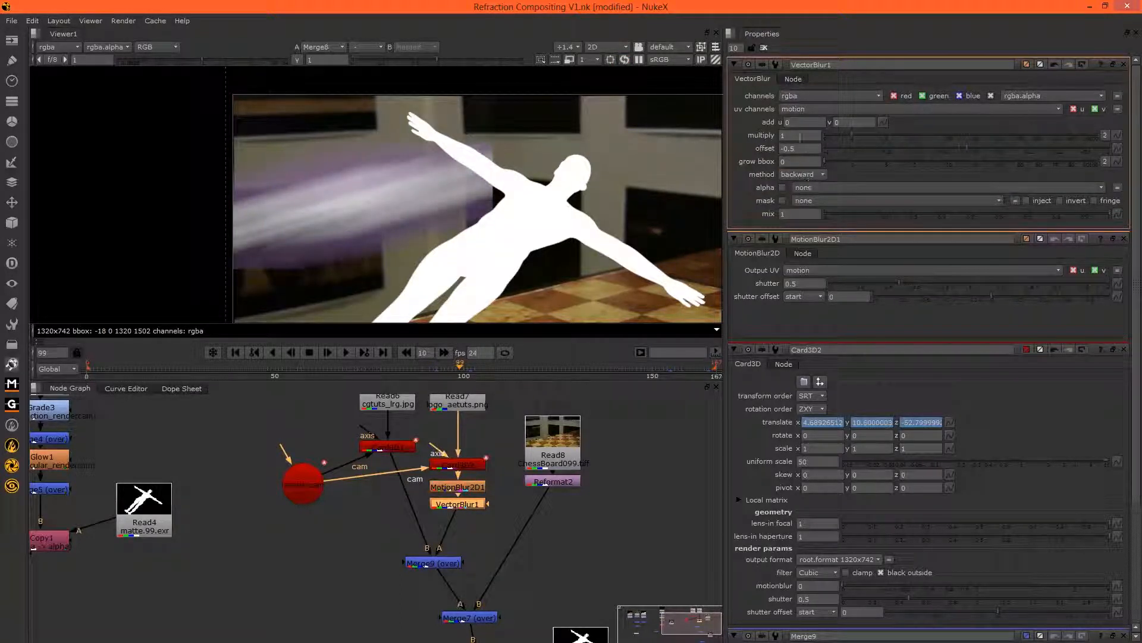
- Set VectorBlur multiply to 0.005 and grow bbox to 50, then check a mid-slide frame
{"action": "left_click", "coordinate": [800, 135]}
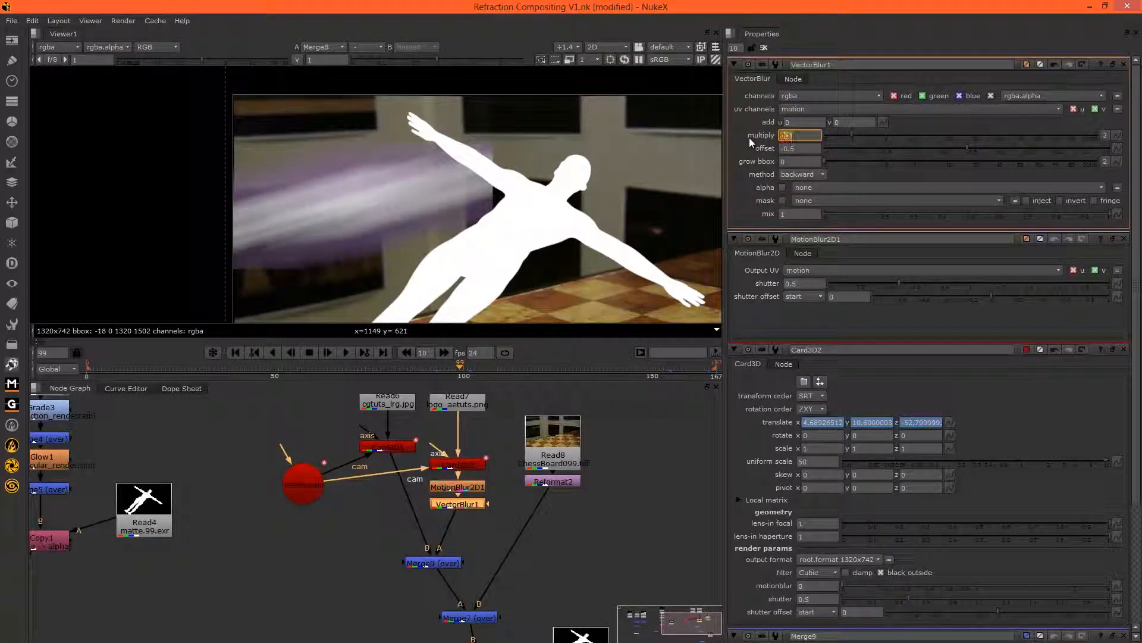
{"action": "type", "text": "0.3"}
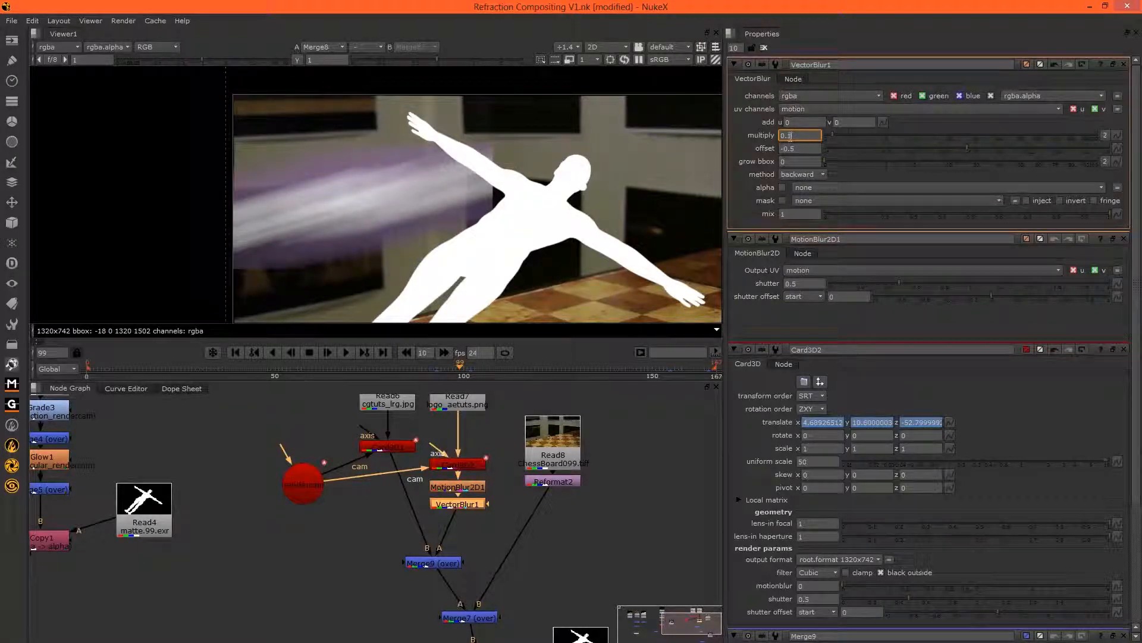
{"action": "type", "text": "0.001"}
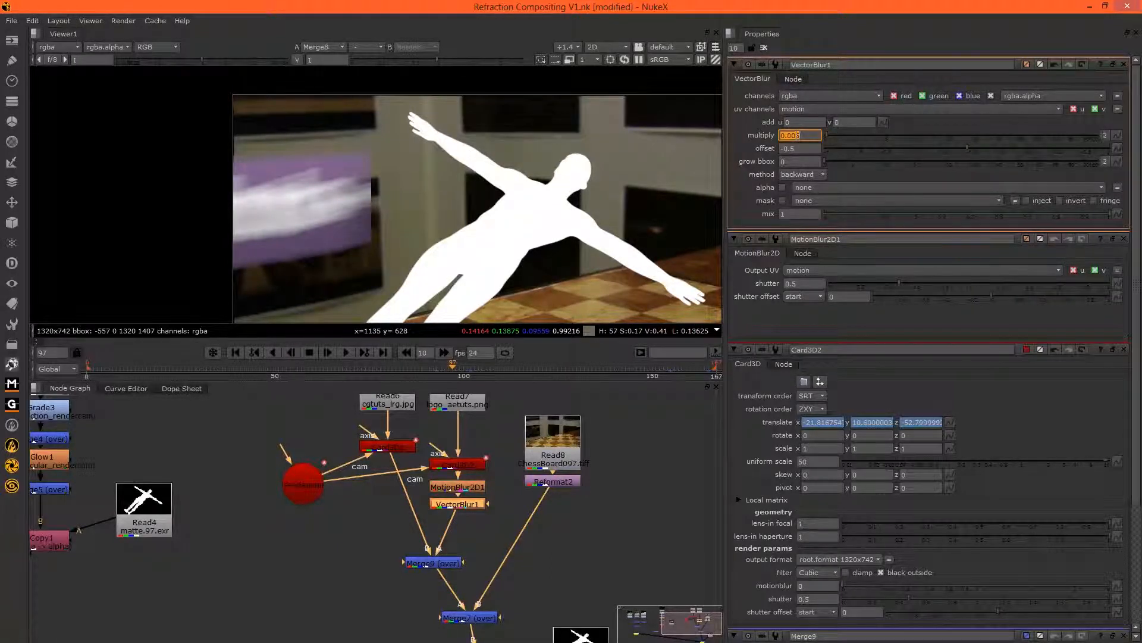
{"action": "left_click", "coordinate": [800, 161]}
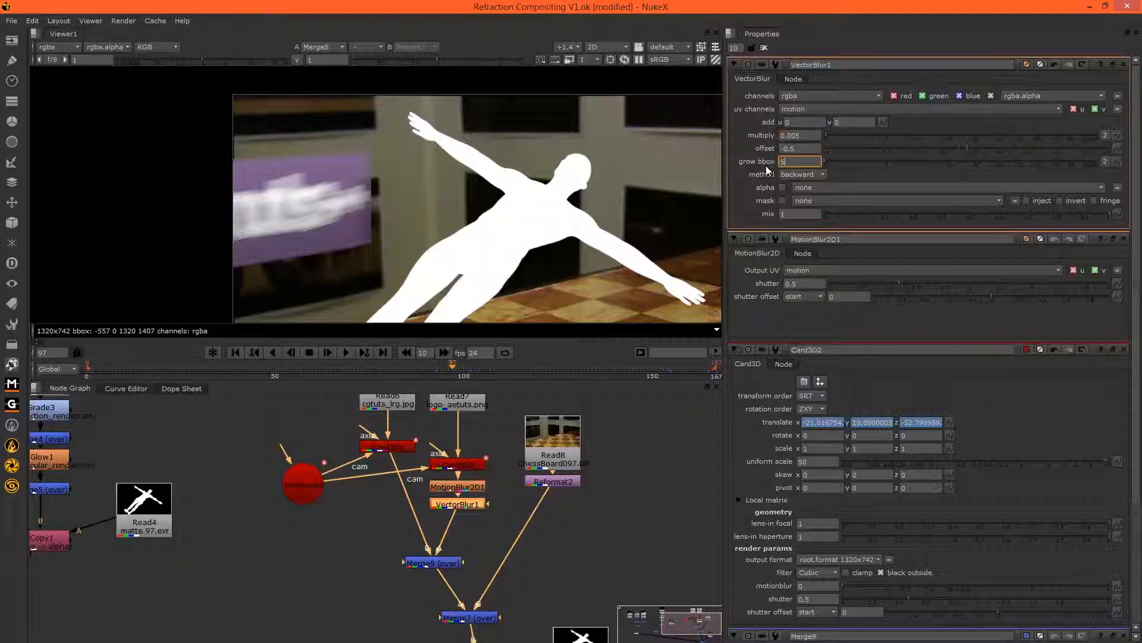
{"action": "type", "text": "50"}
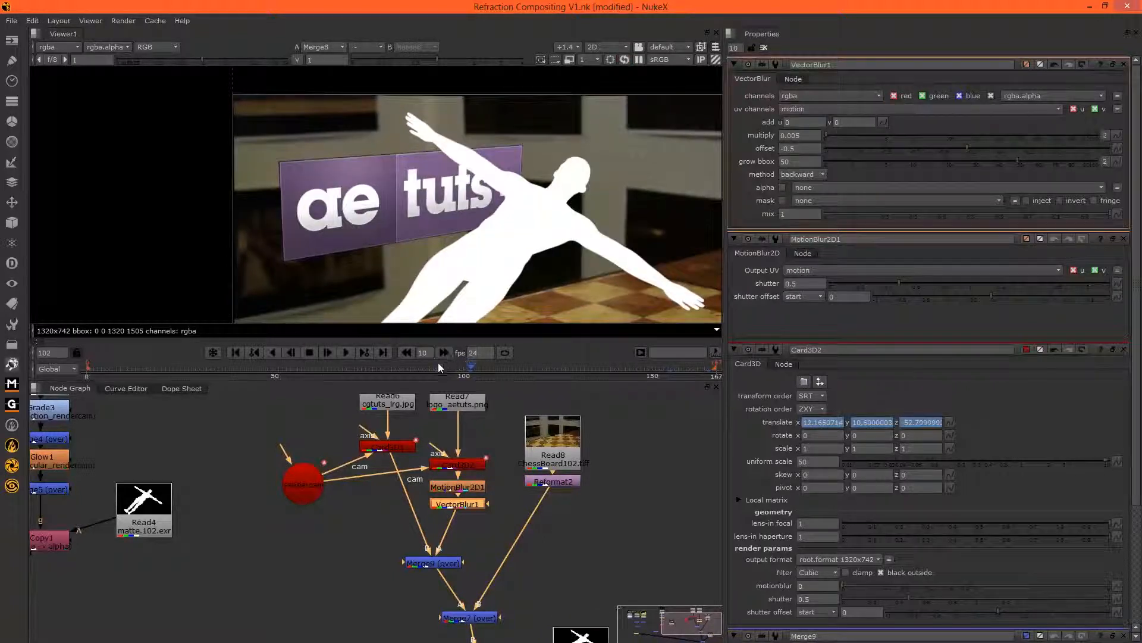
{"action": "left_click", "coordinate": [346, 352]}
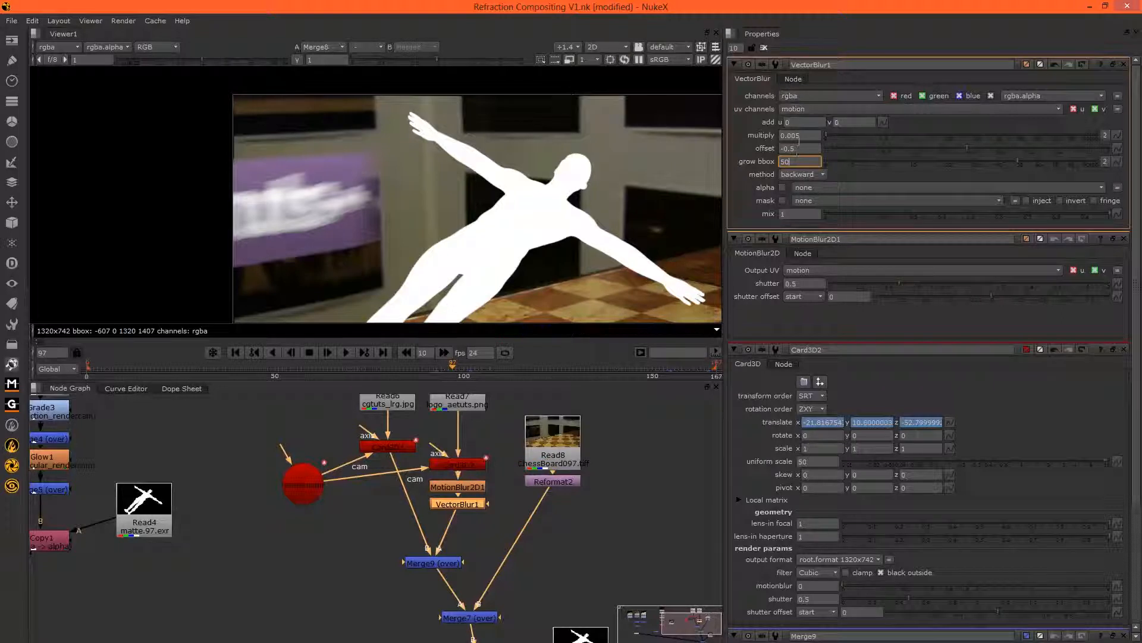
- Edit a parameter in the node Properties panel
{"action": "left_click", "coordinate": [799, 135]}
{"action": "type", "text": "0.007"}
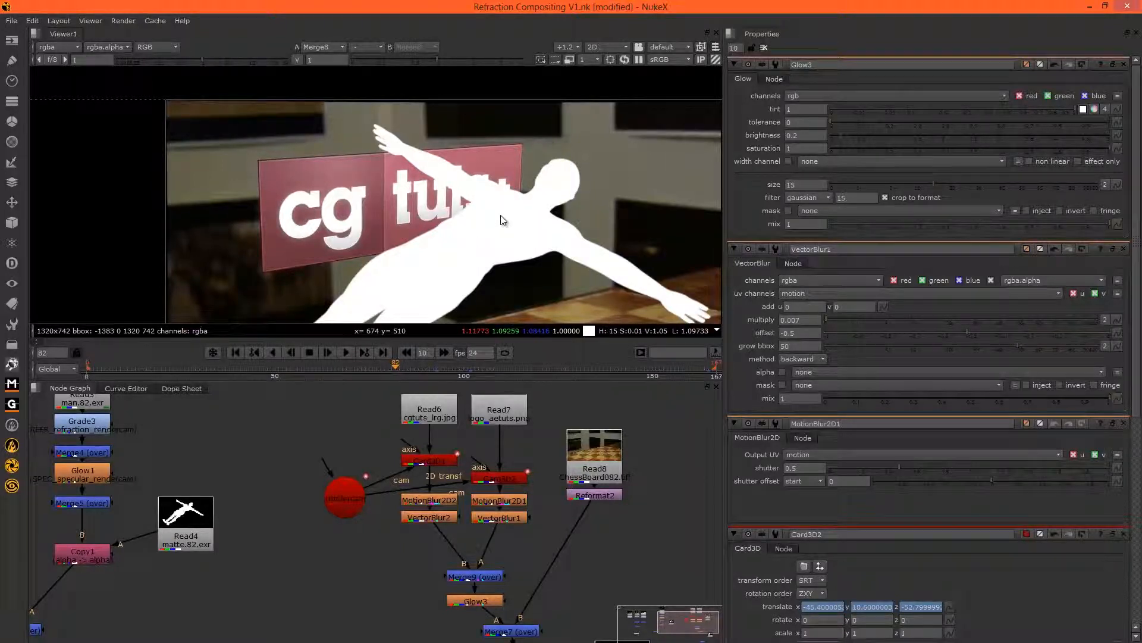
{"action": "mouse_move", "coordinate": [500, 224]}
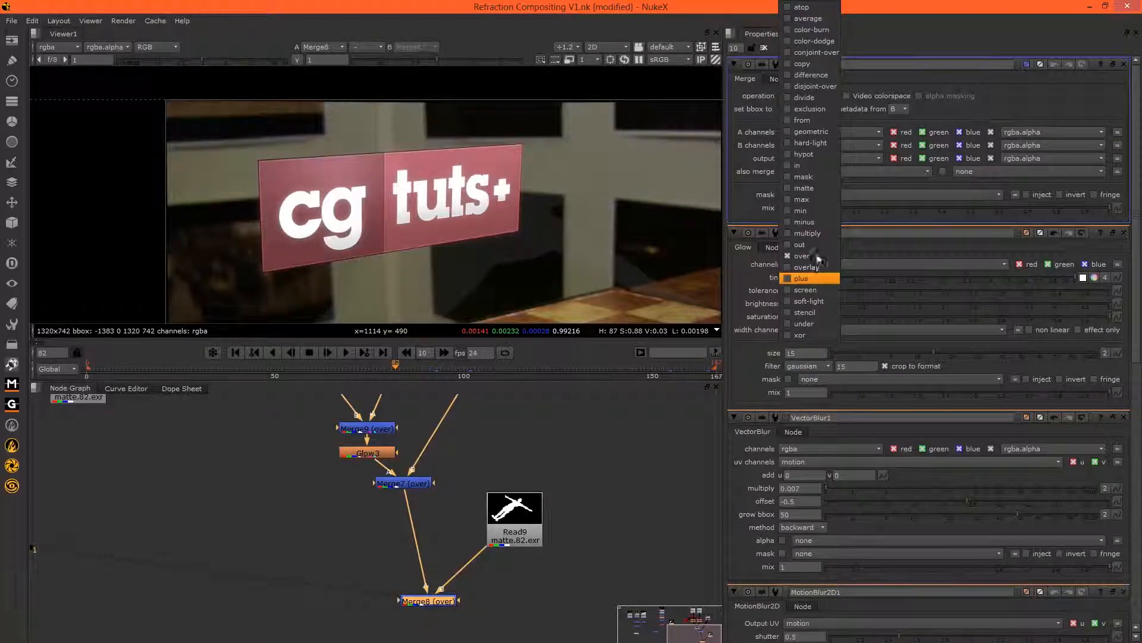
- Set Merge8 to multiply and add an Invert node on the matte
{"action": "left_click", "coordinate": [808, 221]}
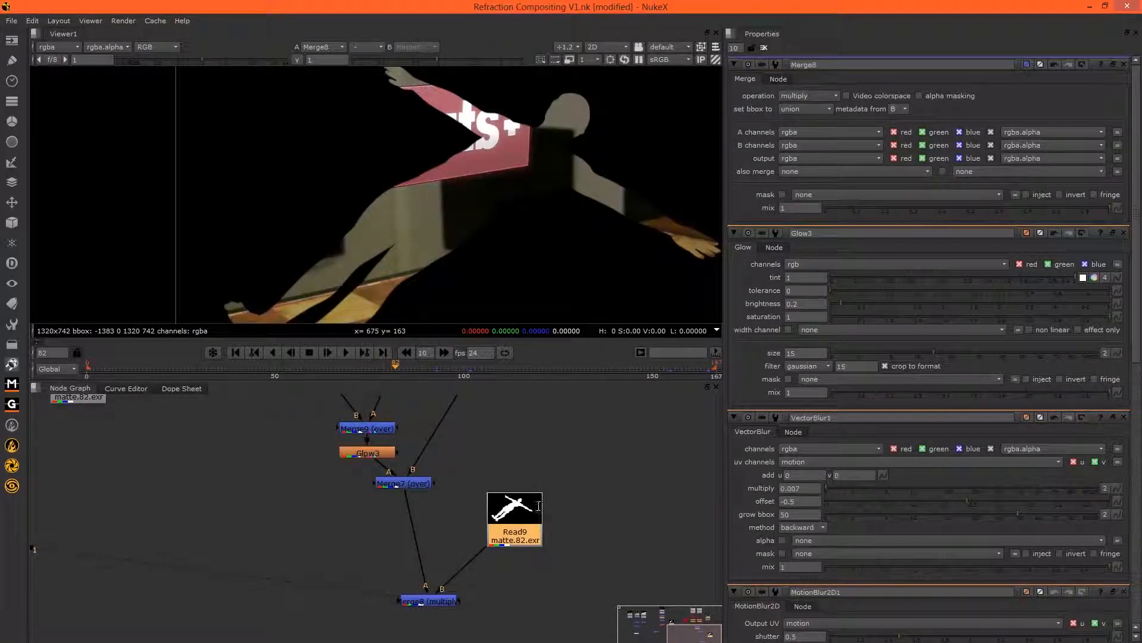
{"action": "right_click", "coordinate": [514, 517]}
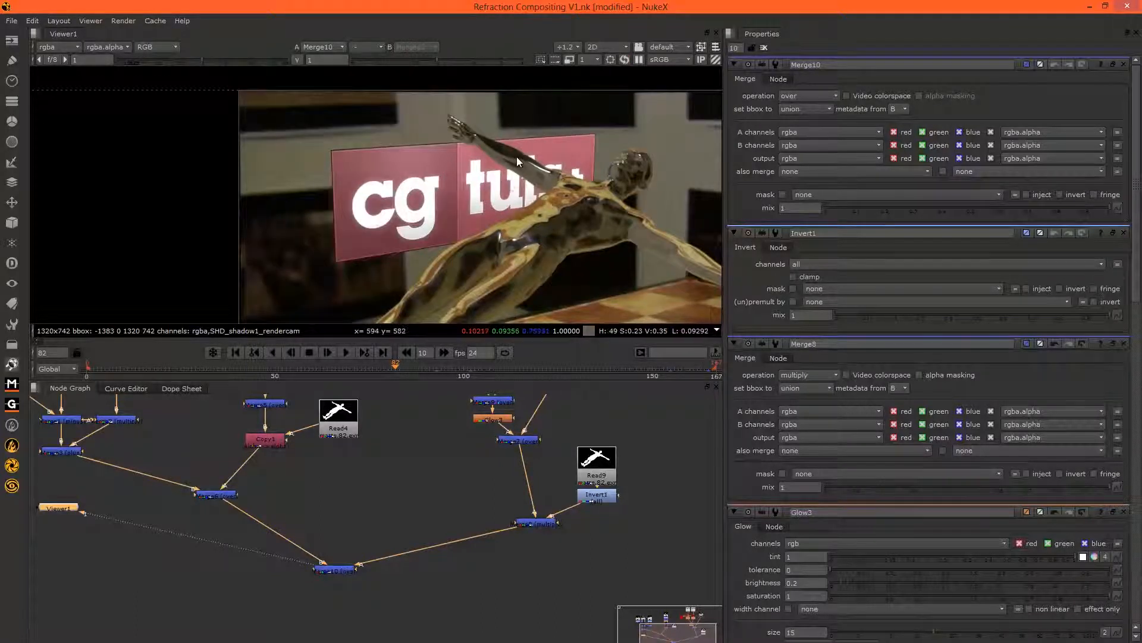
- Select the Card3D and Glow branch to copy
{"action": "left_click_drag", "start_coordinate": [58, 507], "coordinate": [292, 601]}
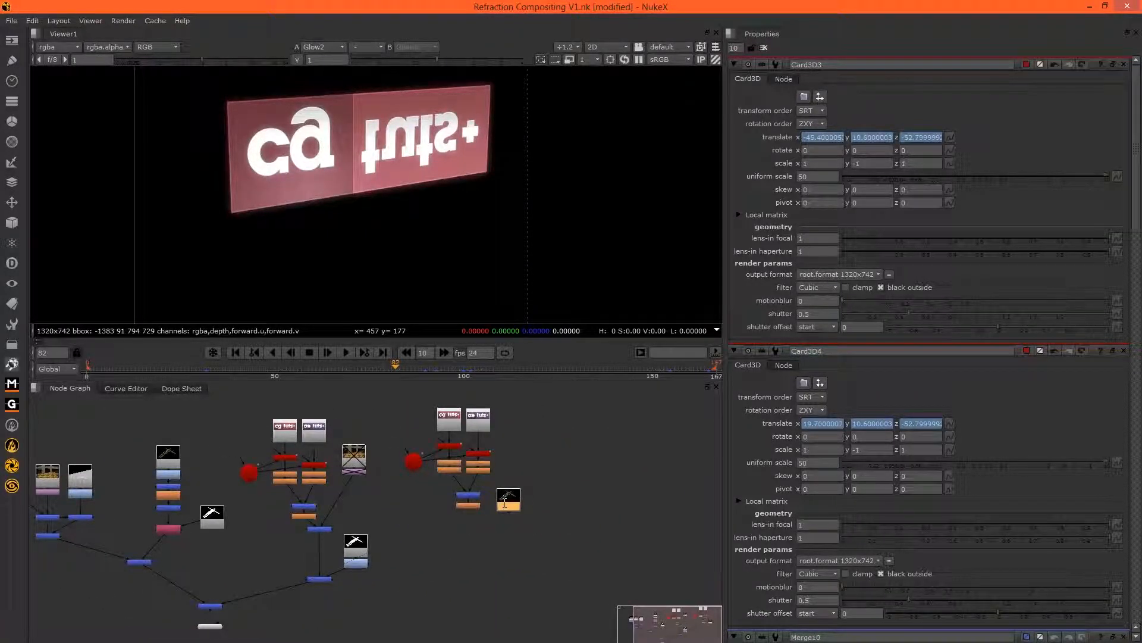
- Add a ShuffleCopy copying NORMAL_normalCam_rendercam from the man render into a matching layer
{"action": "type", "text": "shu"}
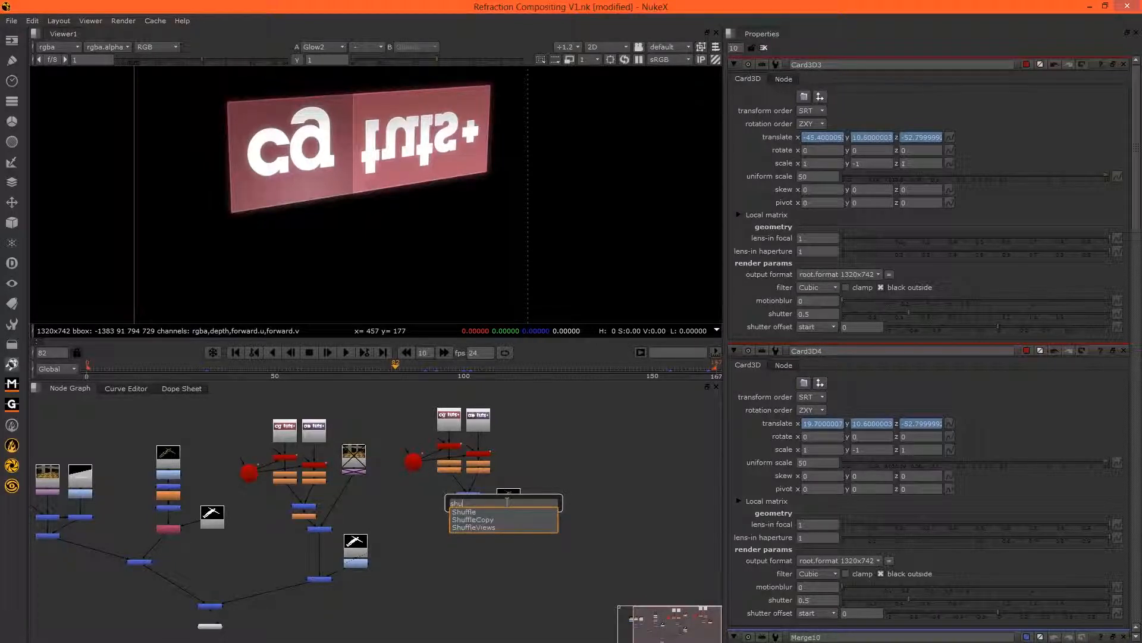
{"action": "left_click", "coordinate": [473, 518]}
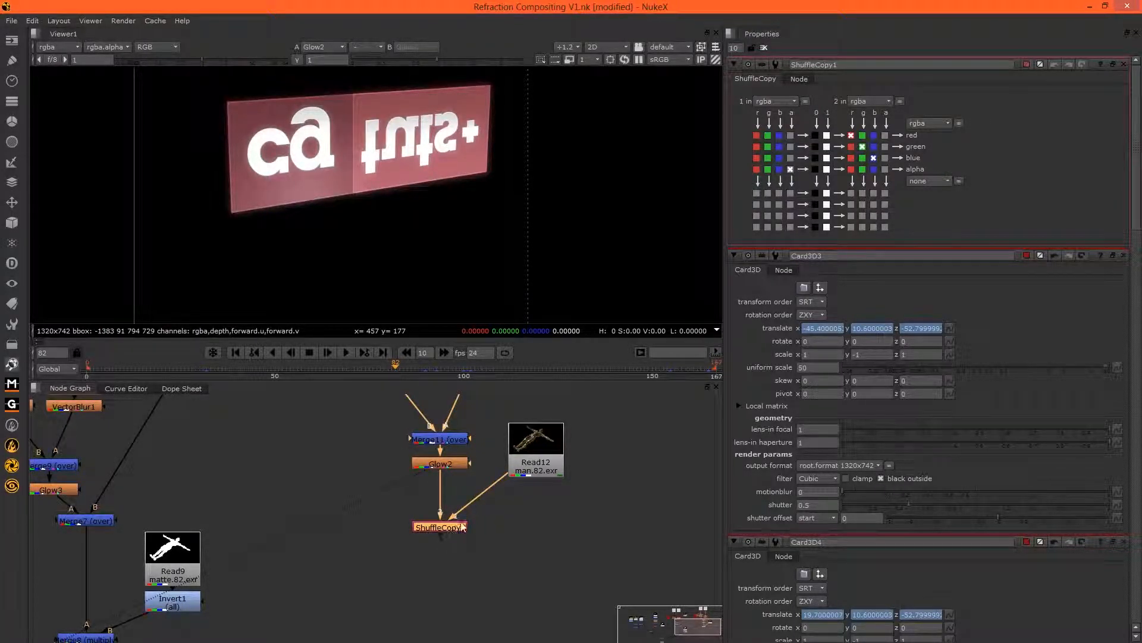
{"action": "left_click", "coordinate": [776, 100]}
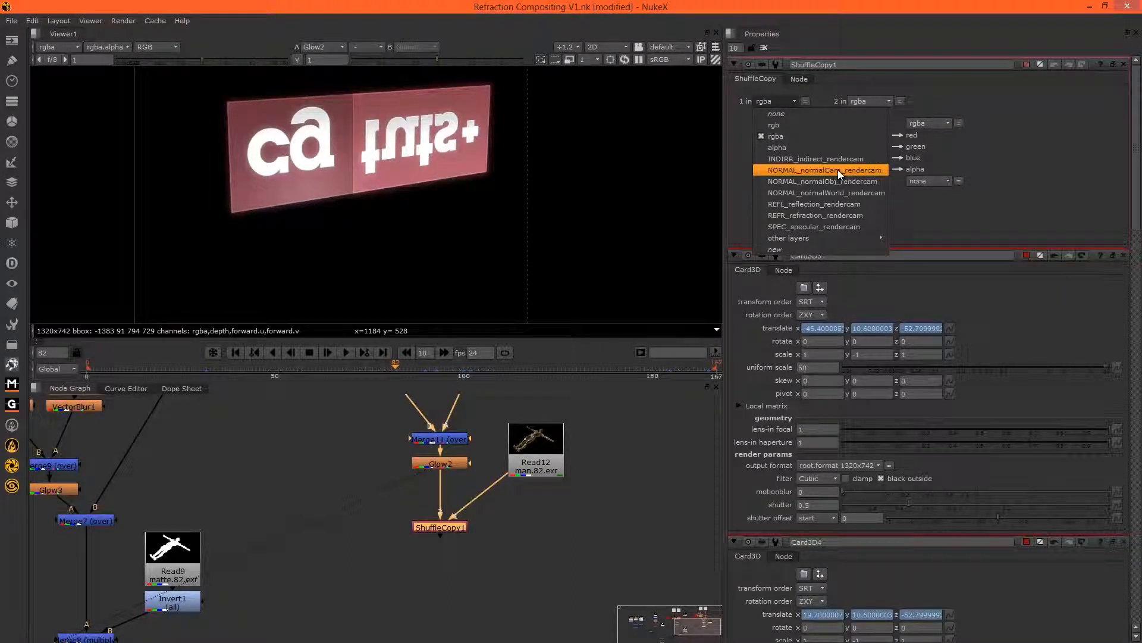
{"action": "mouse_move", "coordinate": [822, 181]}
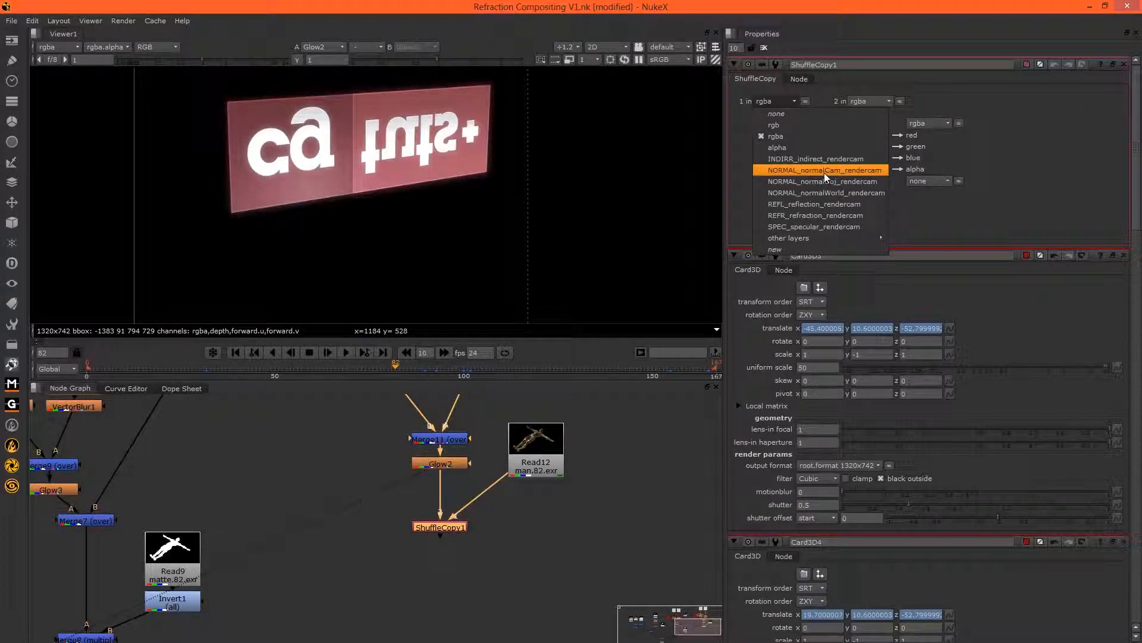
{"action": "left_click", "coordinate": [816, 170]}
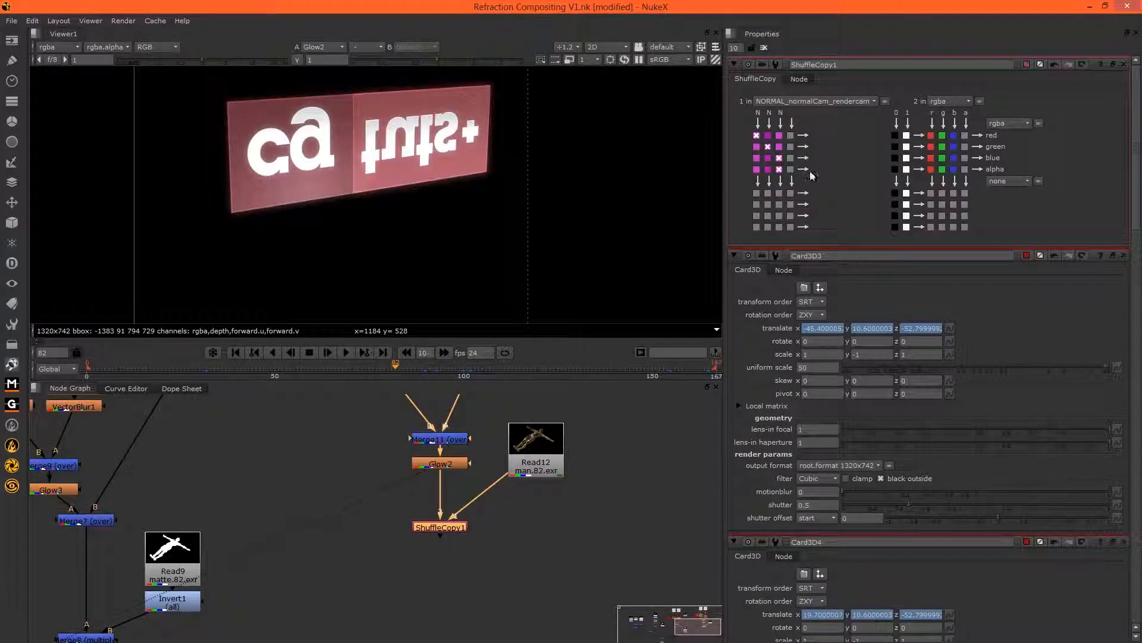
{"action": "left_click", "coordinate": [1007, 123]}
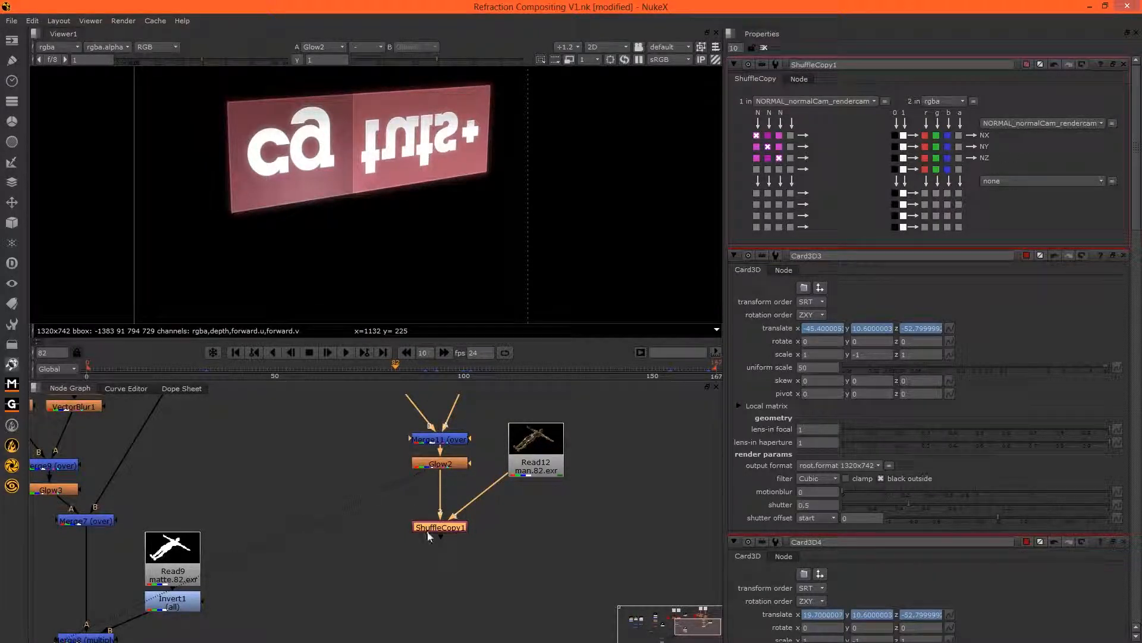
- View the ShuffleCopy output on the camera normals layer and inspect single channels
{"action": "left_click", "coordinate": [439, 526]}
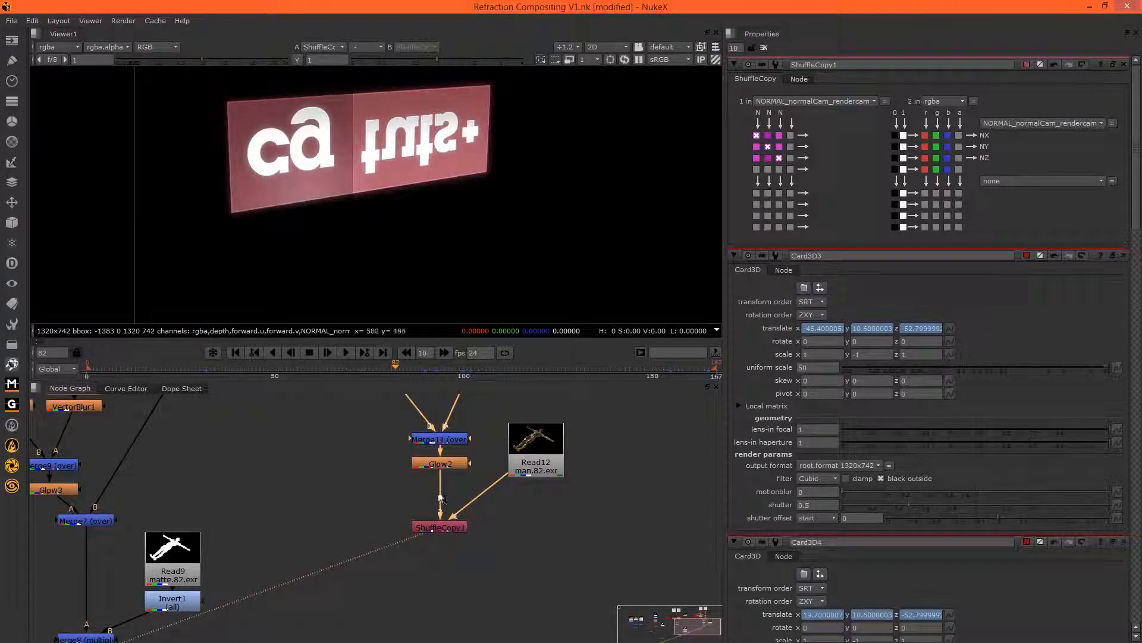
{"action": "left_click", "coordinate": [55, 46]}
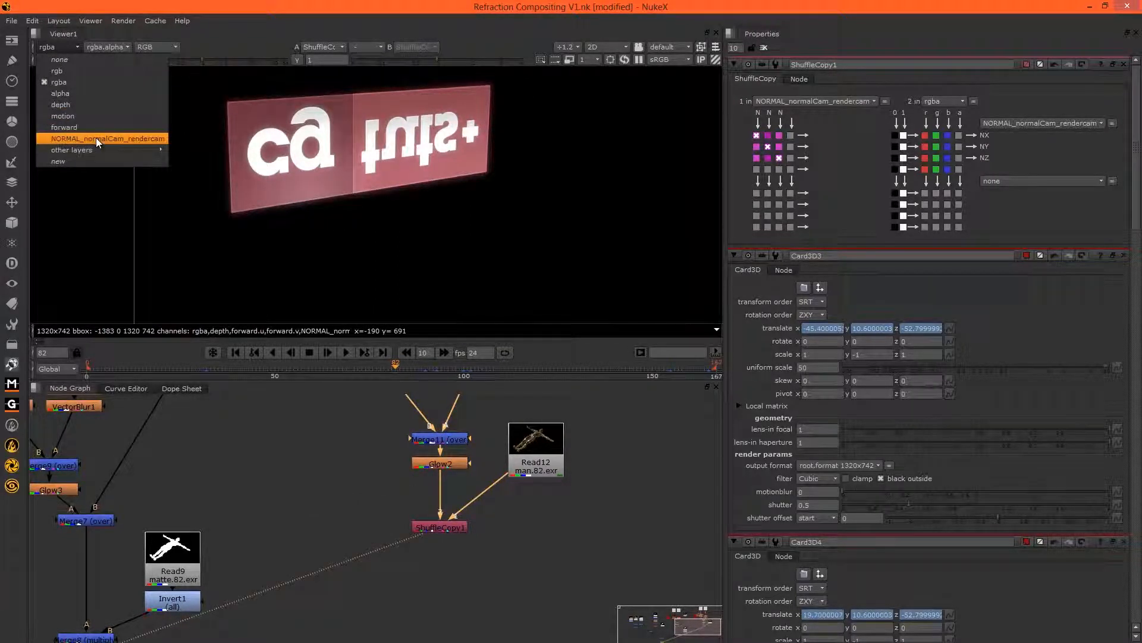
{"action": "left_click", "coordinate": [107, 138]}
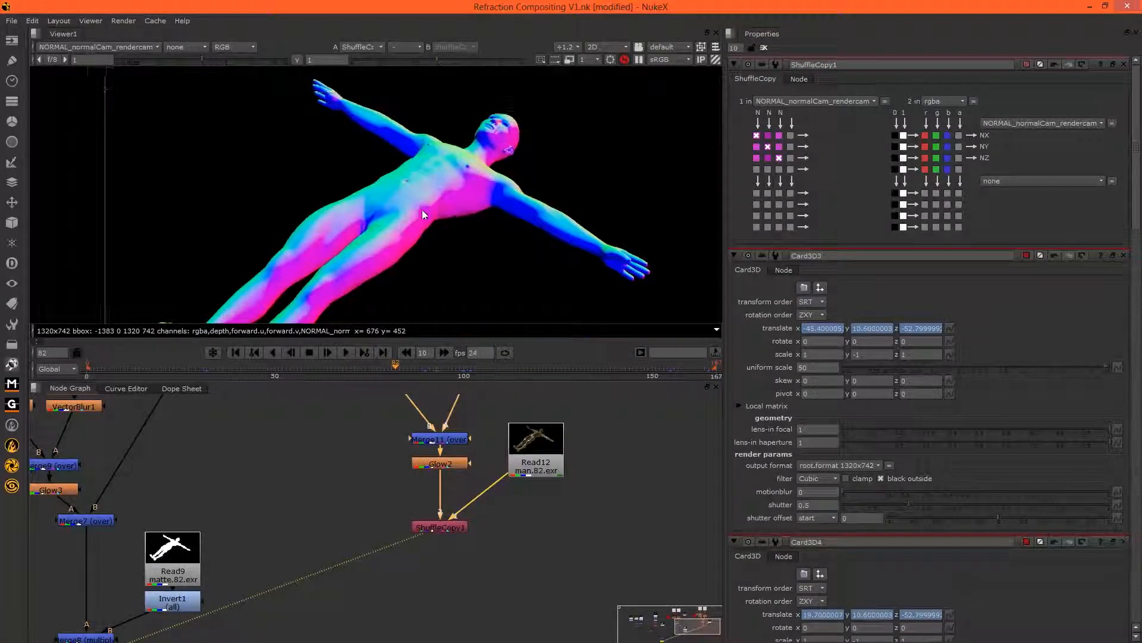
{"action": "left_click", "coordinate": [234, 46]}
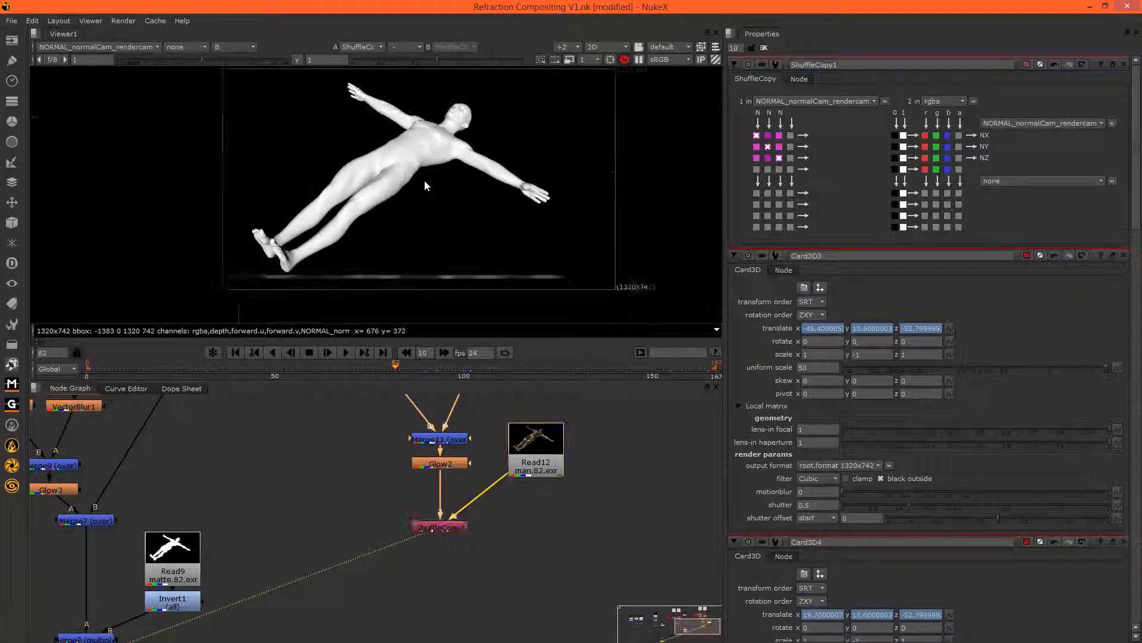
{"action": "left_click", "coordinate": [226, 46]}
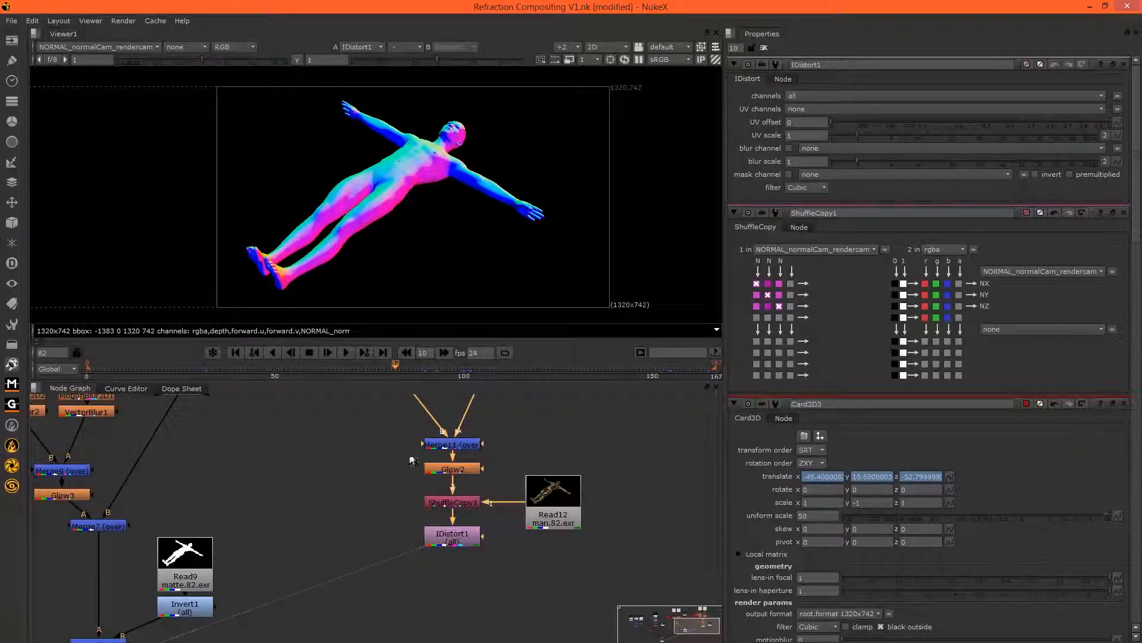
- Return the viewer to the colour image and drive IDistort1's UV with the normals layer
{"action": "left_click", "coordinate": [186, 47]}
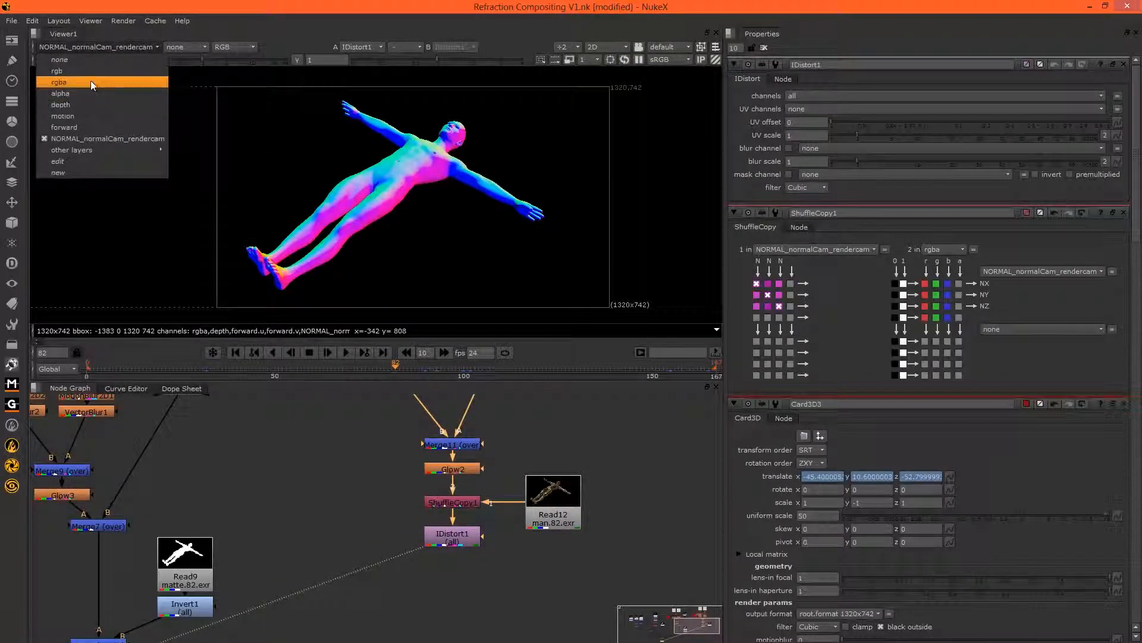
{"action": "left_click", "coordinate": [58, 82]}
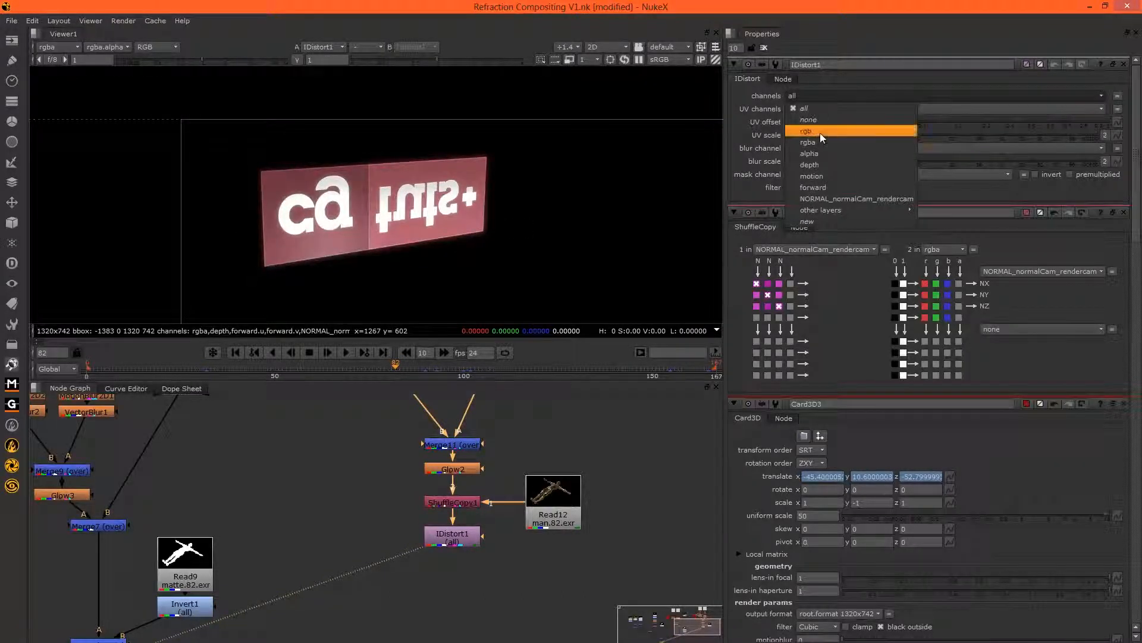
{"action": "left_click", "coordinate": [808, 130]}
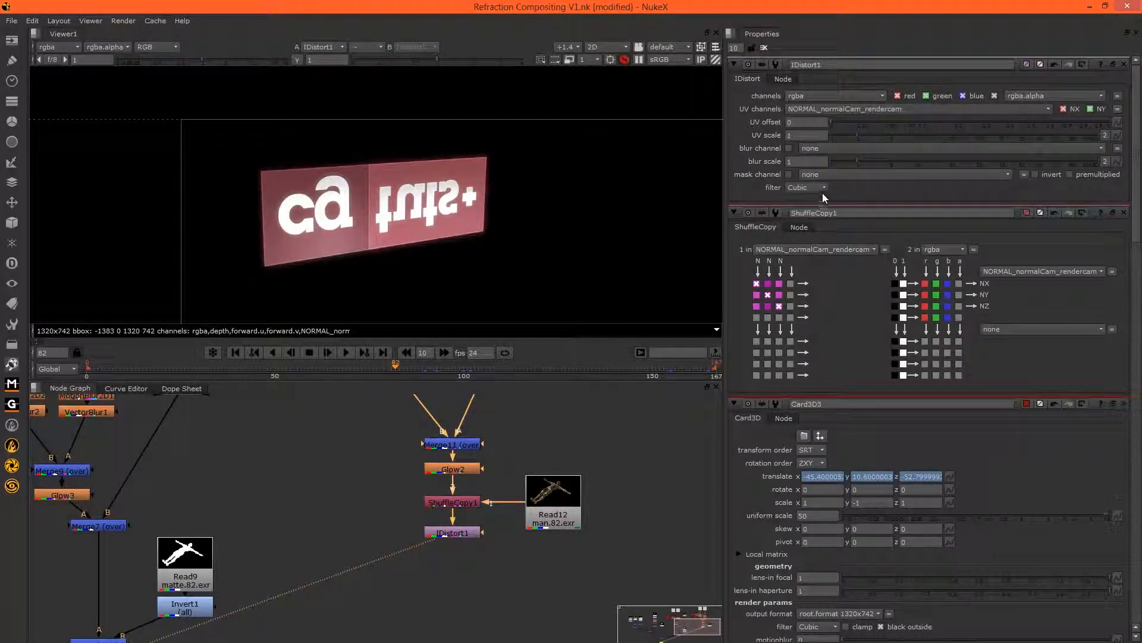
- Set the IDistort1 UV scale to 20
{"action": "left_click", "coordinate": [805, 135]}
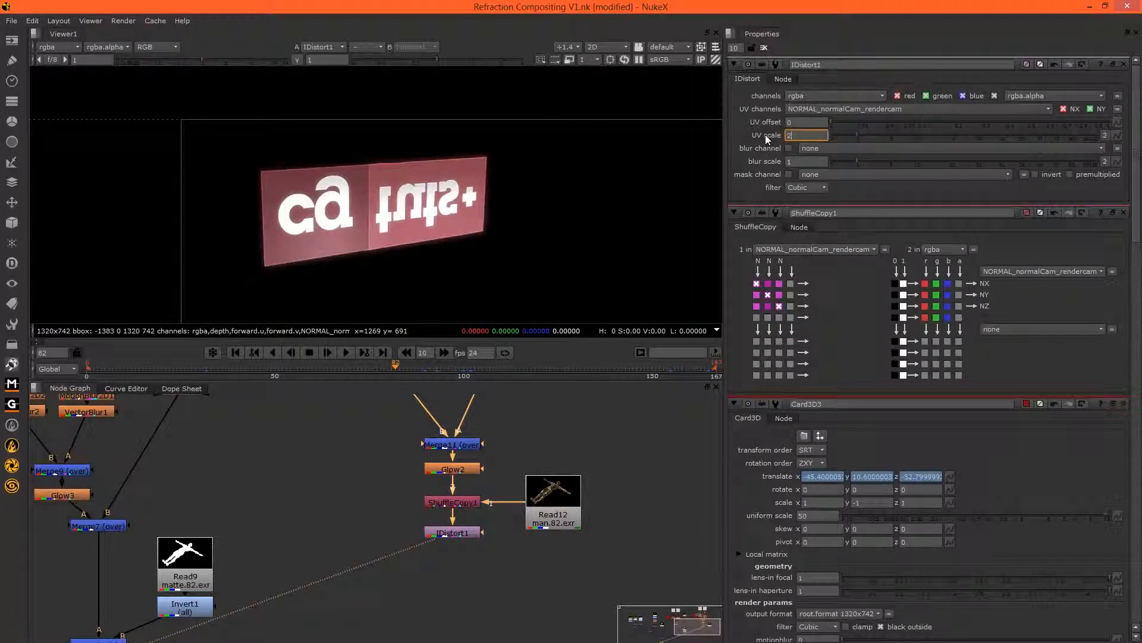
{"action": "type", "text": "00"}
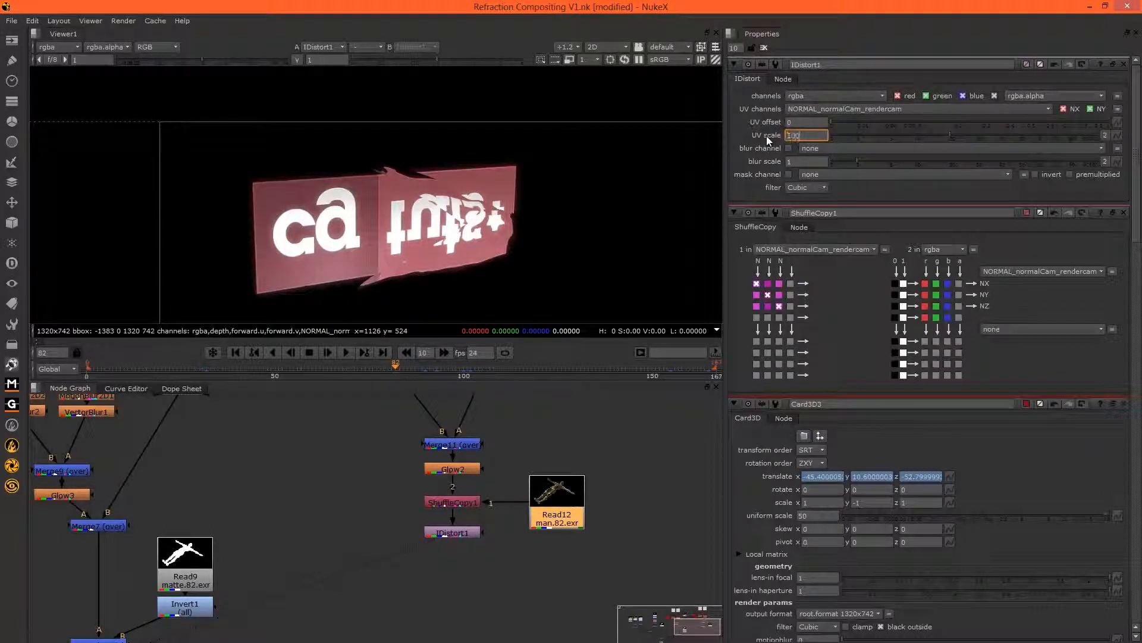
{"action": "type", "text": "200"}
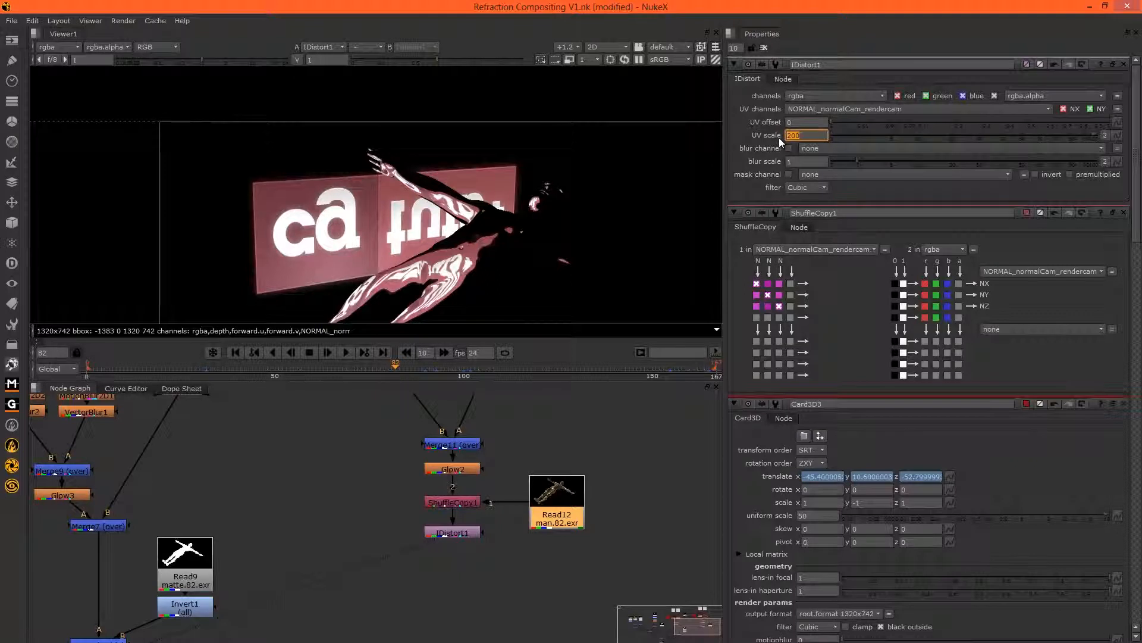
{"action": "type", "text": "20"}
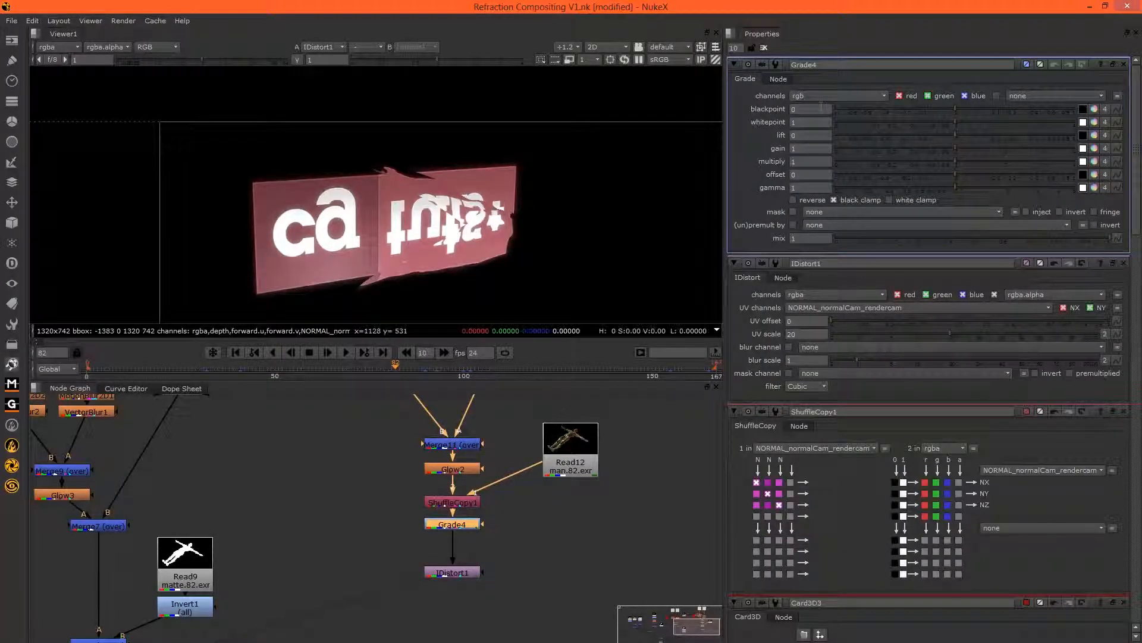
- Set Grade4 channels to NORMAL_normalCam_rendercam with a gain of 5
{"action": "left_click", "coordinate": [838, 95]}
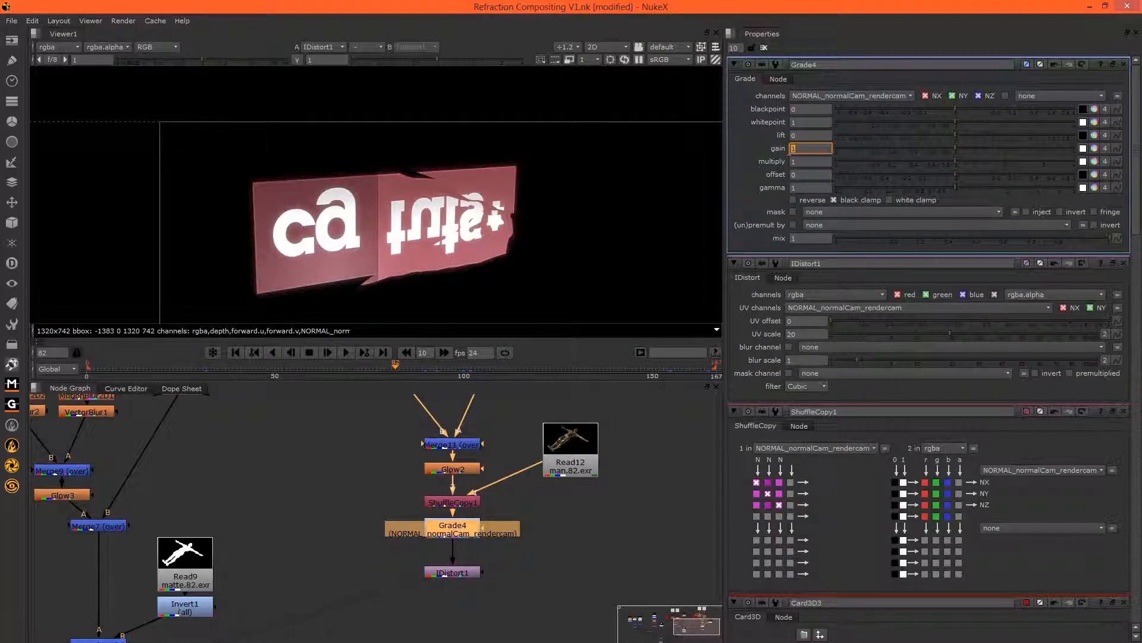
{"action": "type", "text": "5"}
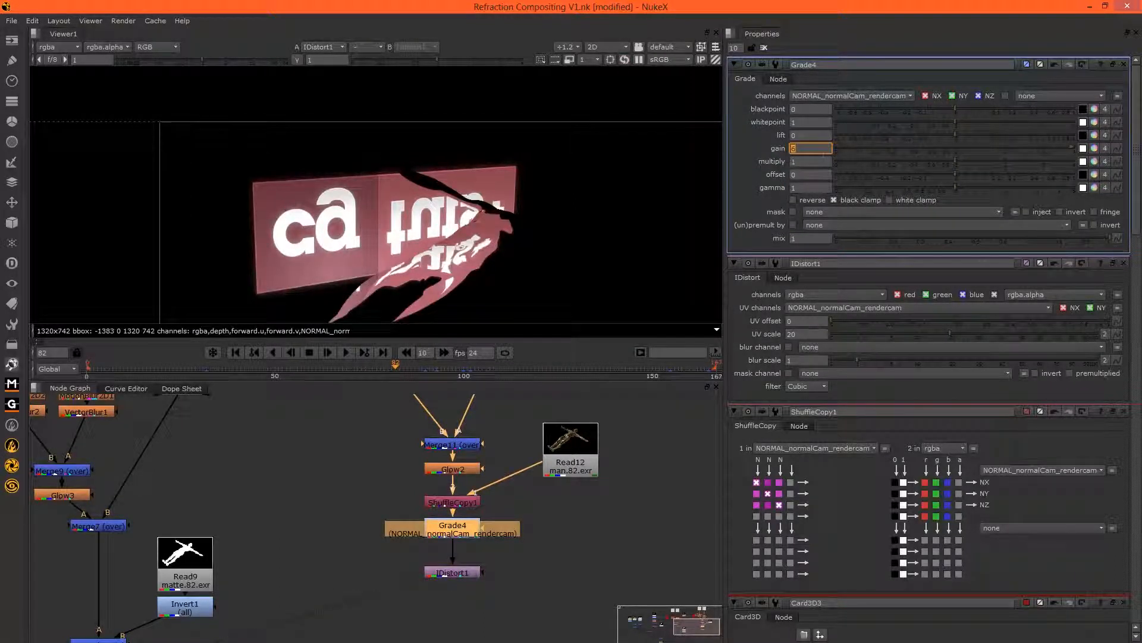
{"action": "type", "text": "20"}
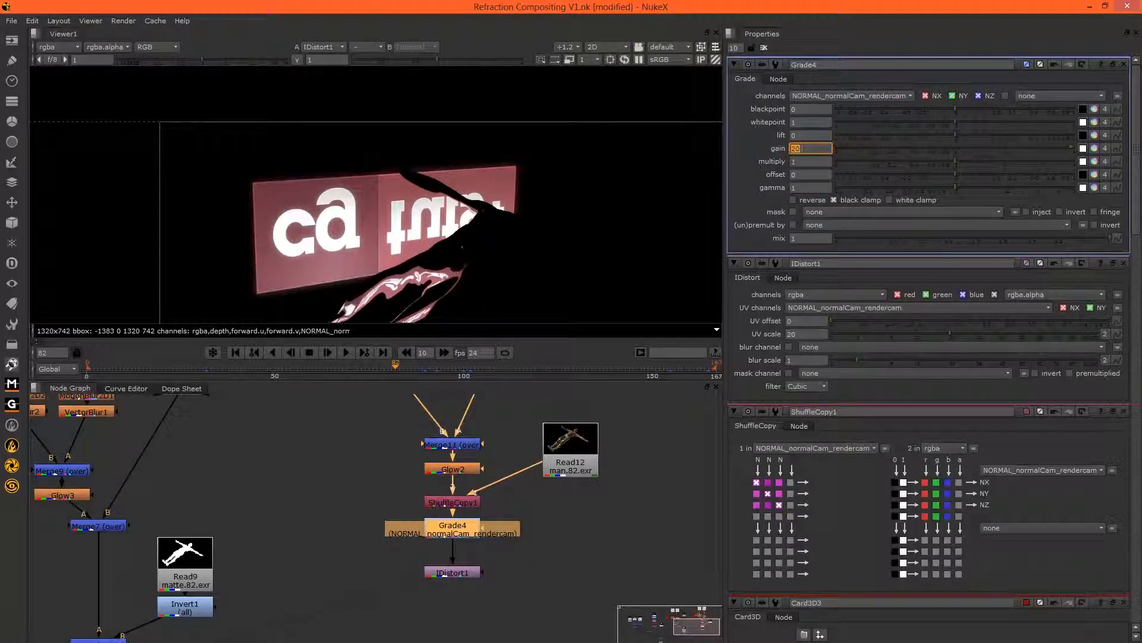
{"action": "type", "text": "8"}
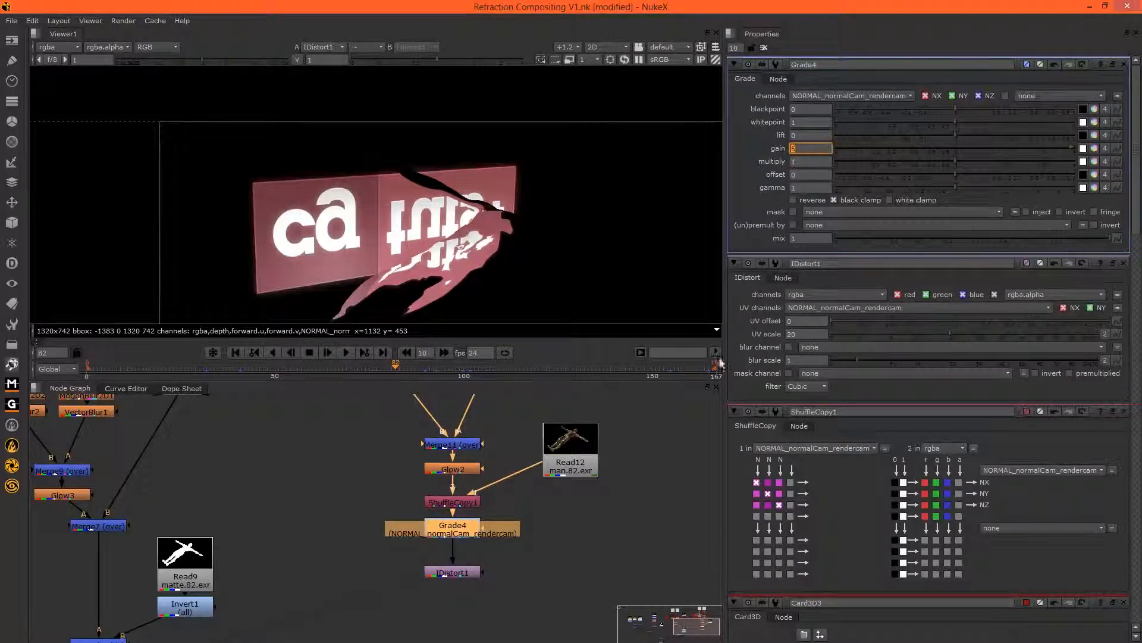
{"action": "left_click", "coordinate": [452, 572]}
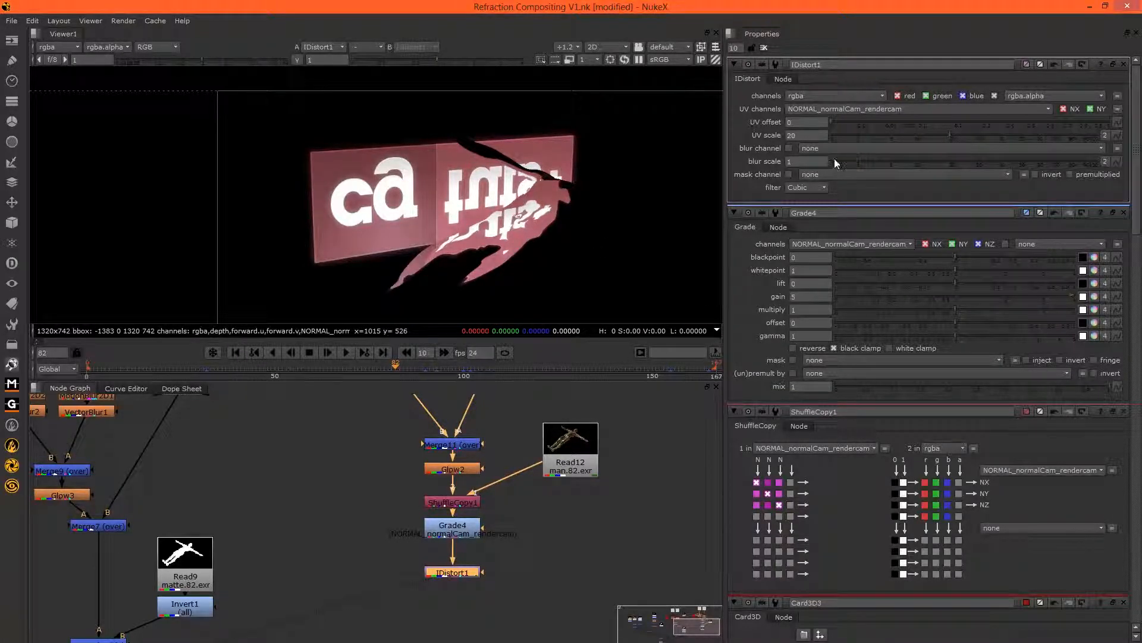
{"action": "mouse_move", "coordinate": [460, 264]}
{"action": "type", "text": "0"}
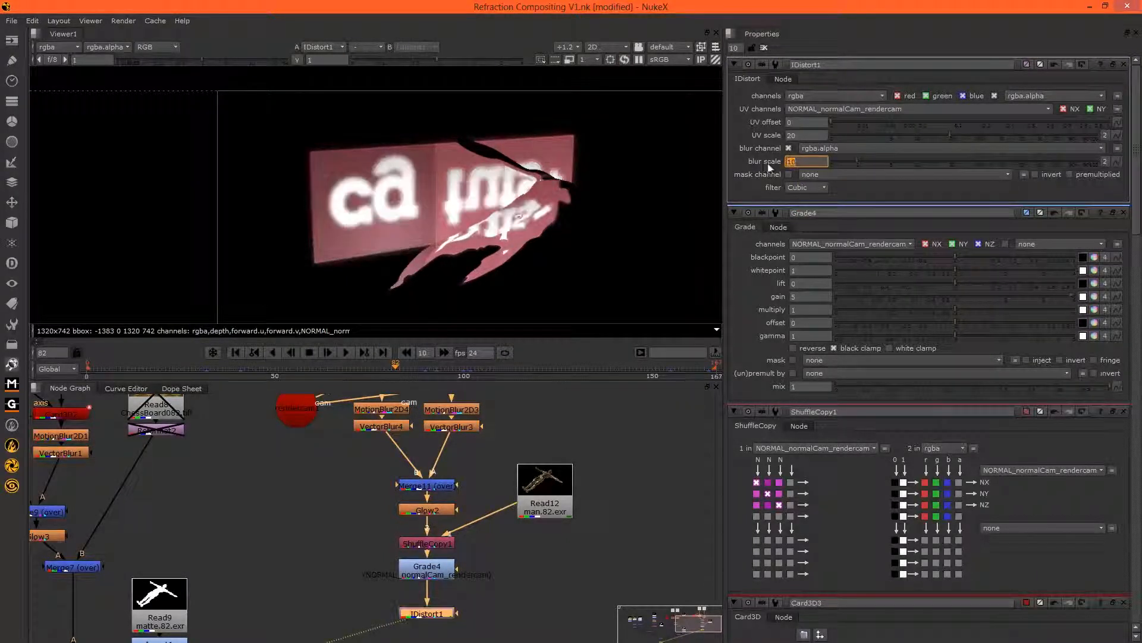
{"action": "mouse_move", "coordinate": [514, 267]}
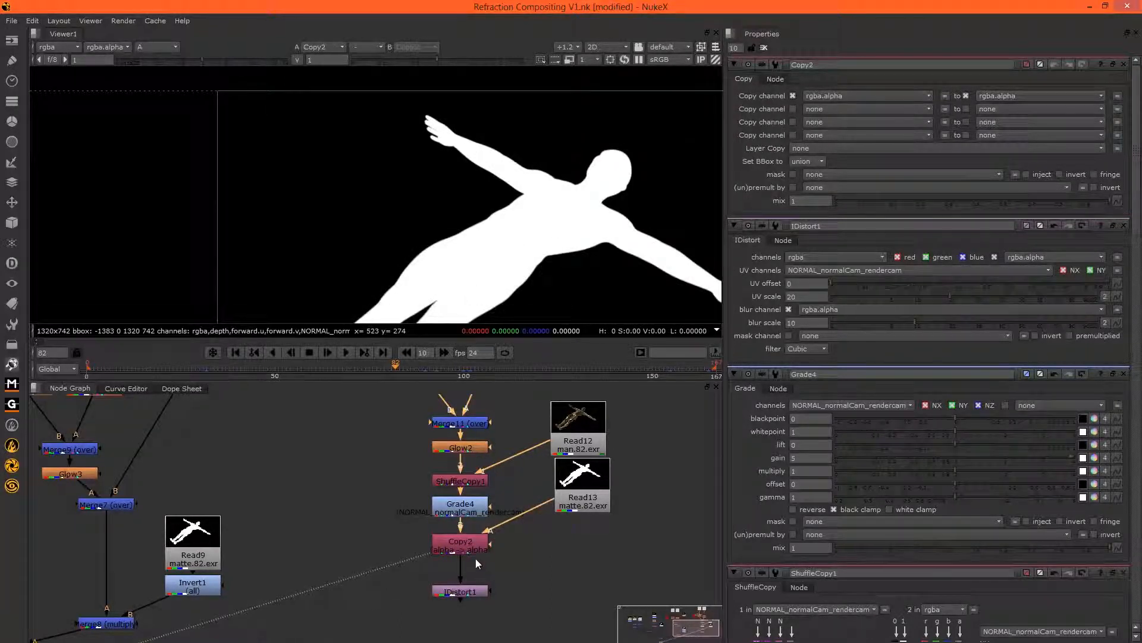
- View the IDistort1 result and show its settings
{"action": "left_click", "coordinate": [458, 591]}
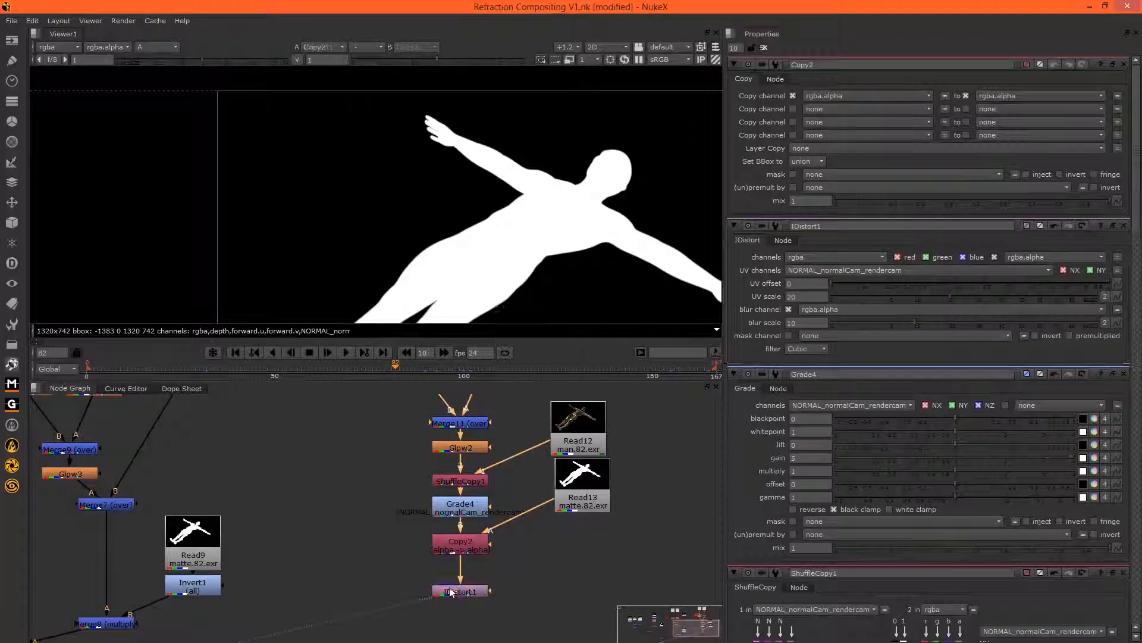
{"action": "left_click", "coordinate": [460, 591]}
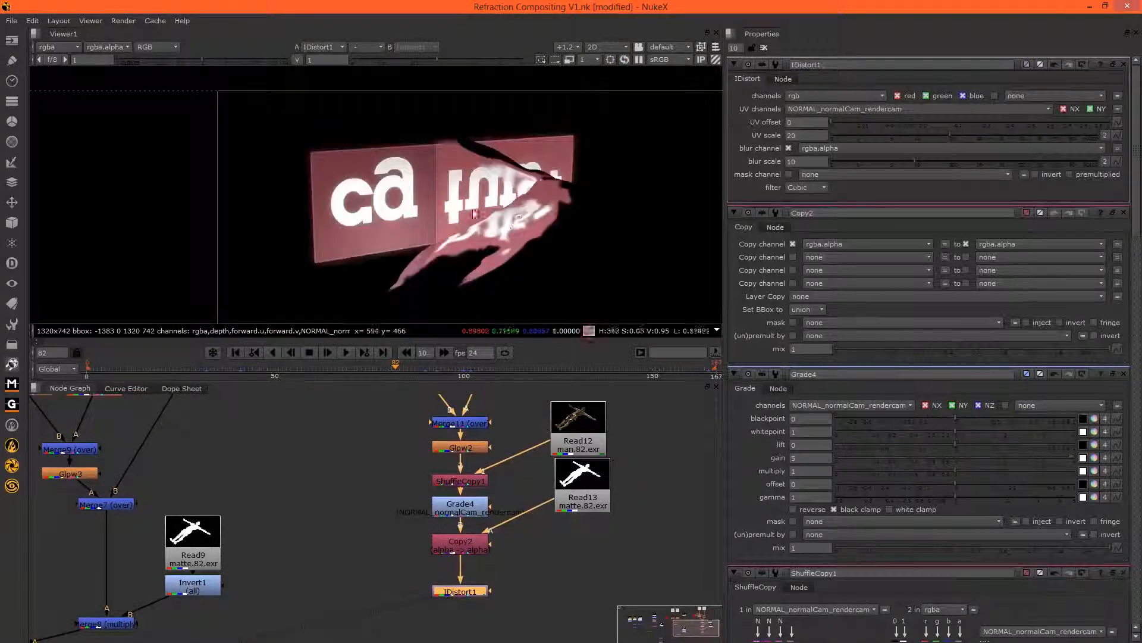
{"action": "mouse_move", "coordinate": [523, 526]}
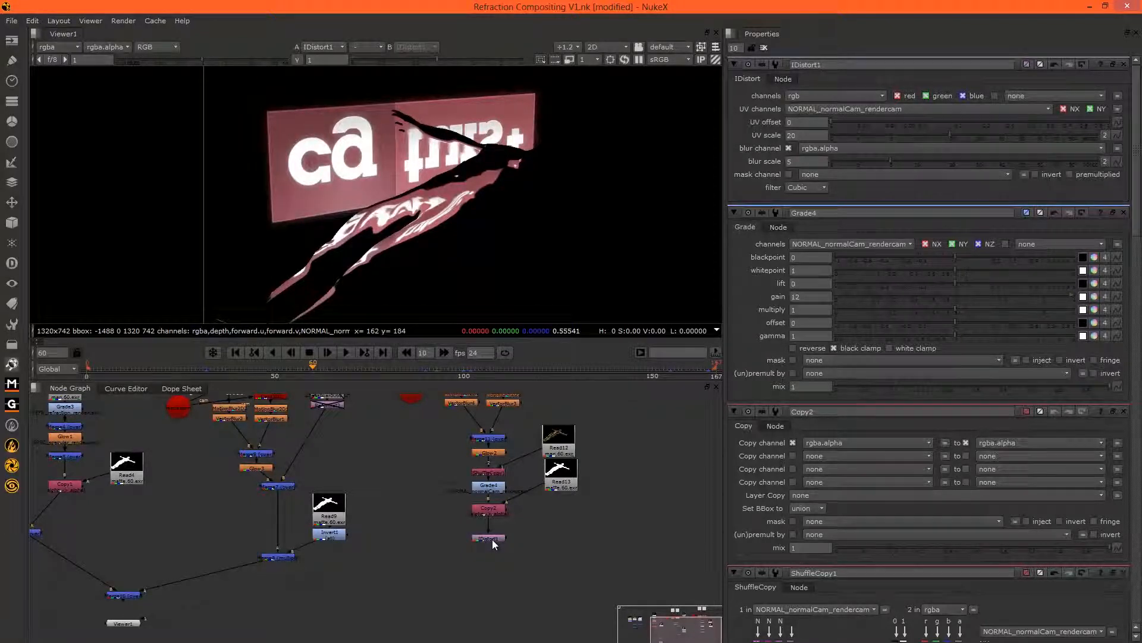
- Select the IDistort1 node to build after it
{"action": "left_click", "coordinate": [488, 539]}
{"action": "type", "text": "Soften"}
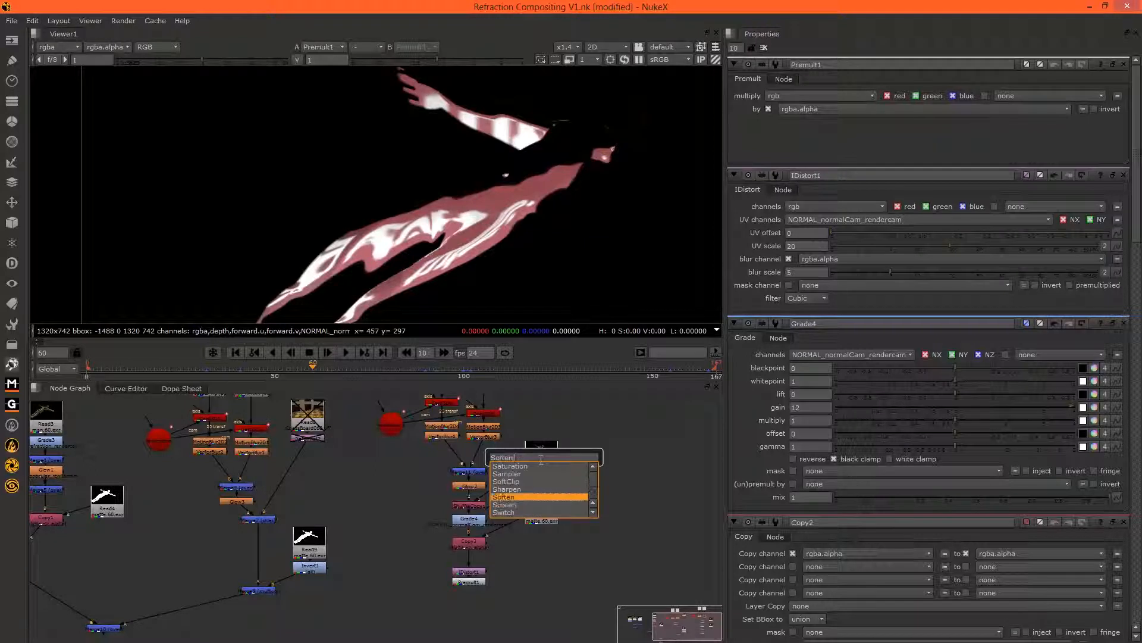
- Add a Soften node working on the NORMAL_normalCam_rendercam layer
{"action": "left_click", "coordinate": [503, 496]}
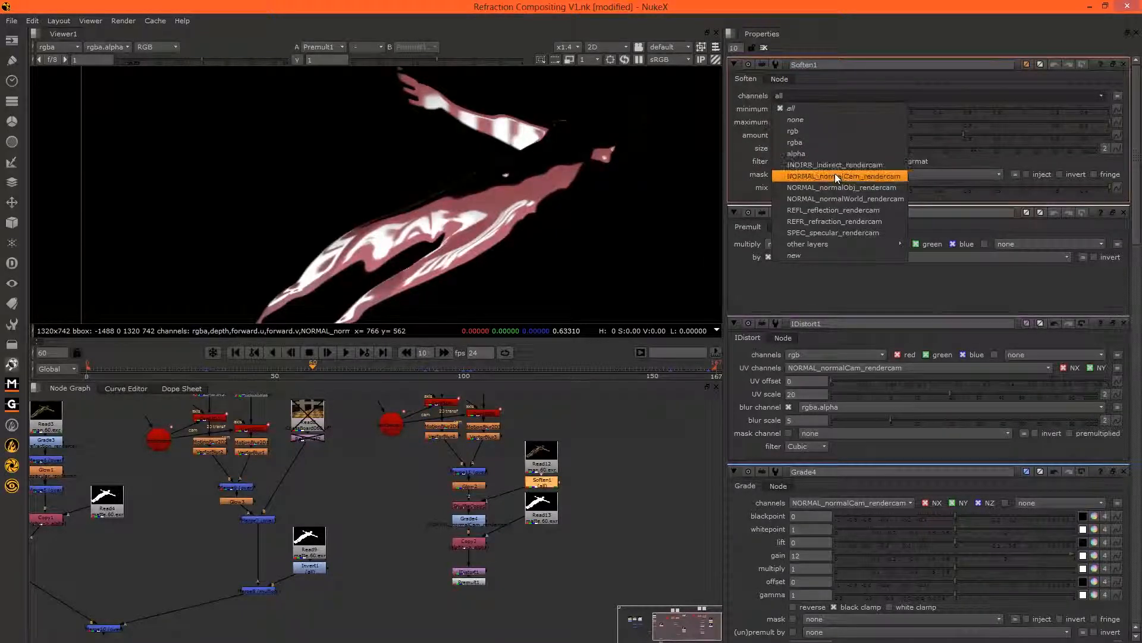
{"action": "left_click", "coordinate": [840, 175]}
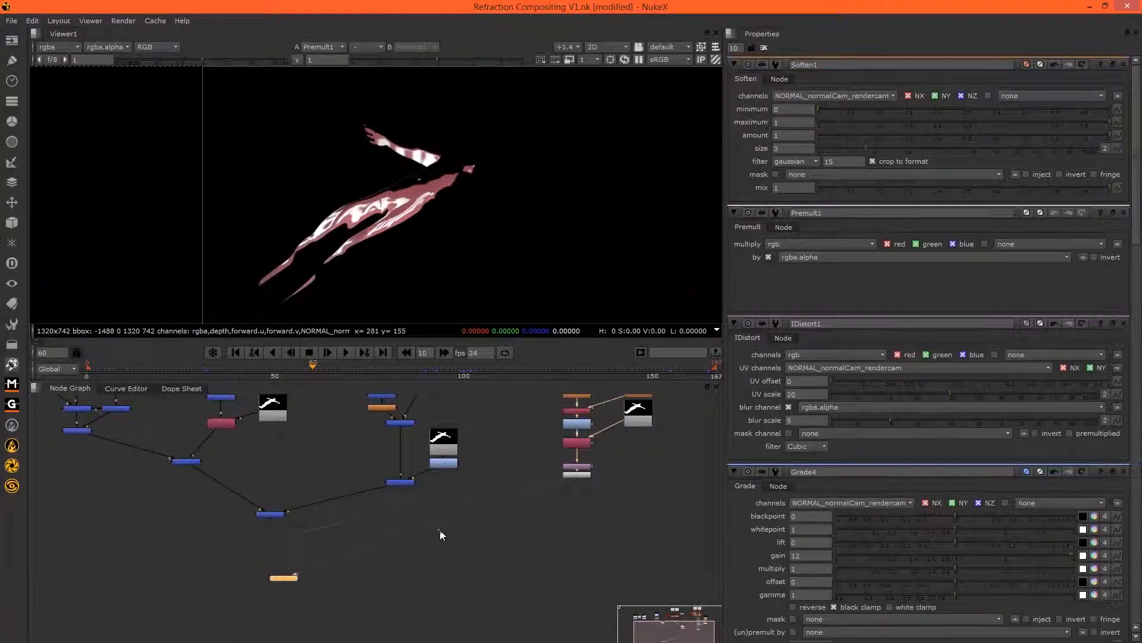
- View Merge10 and Copy1, then add Merge12 (over) to the main composite
{"action": "left_click", "coordinate": [283, 516]}
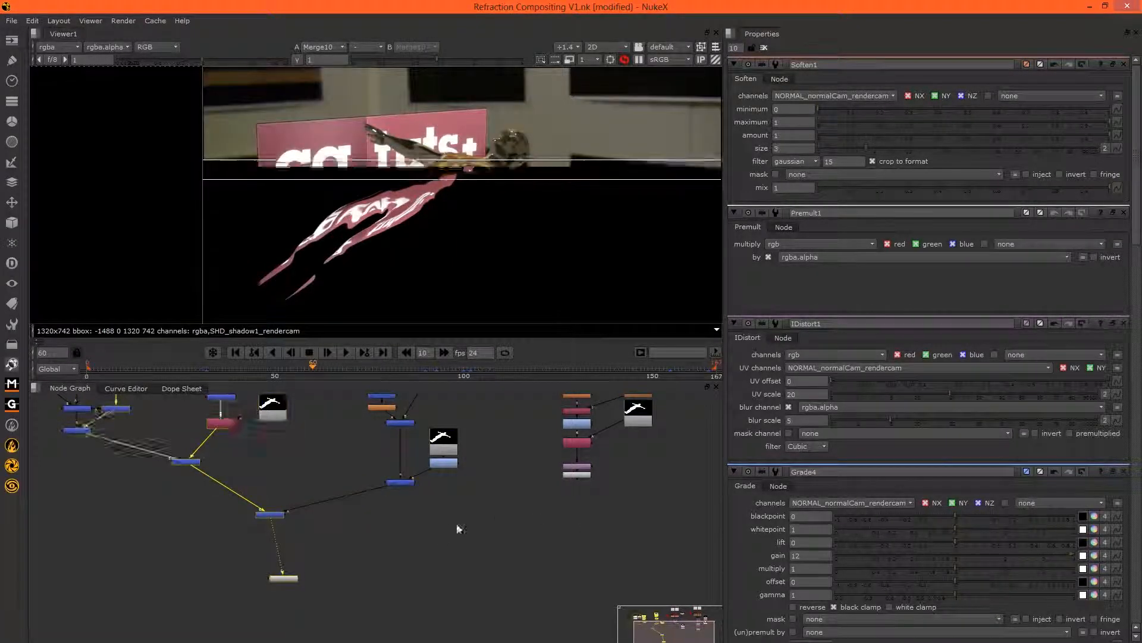
{"action": "left_click", "coordinate": [267, 514]}
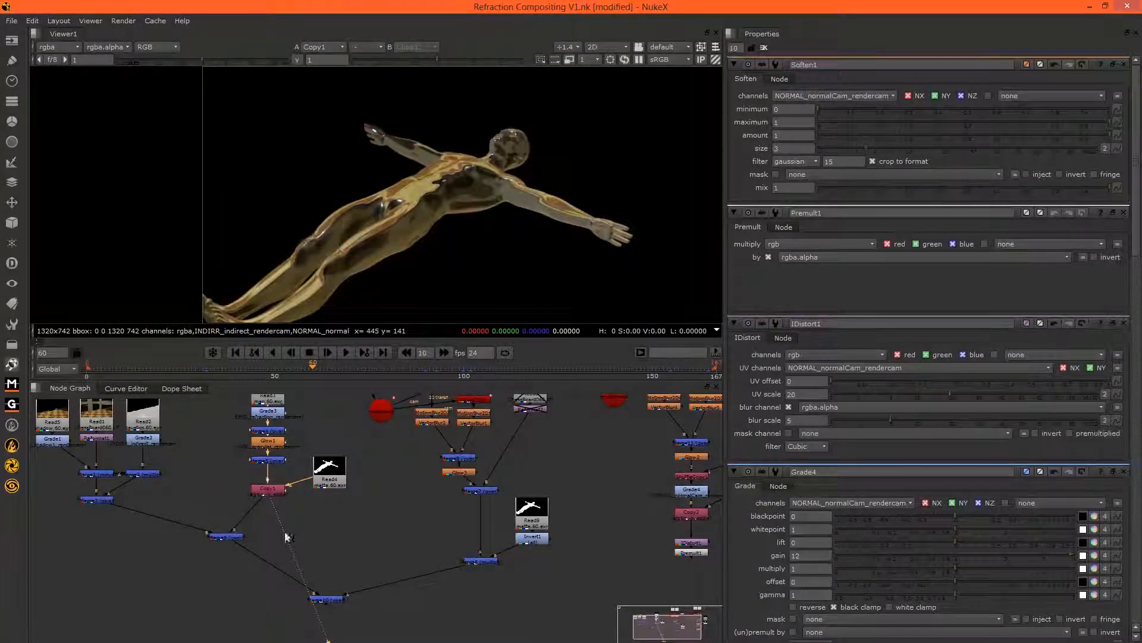
{"action": "left_click", "coordinate": [318, 543]}
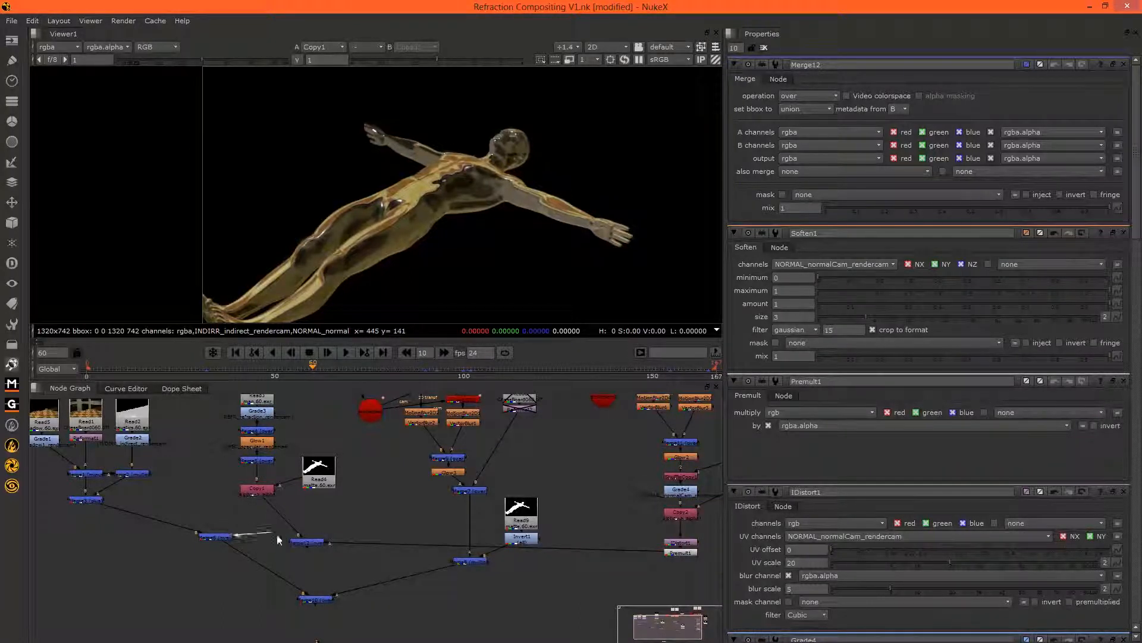
{"action": "left_click", "coordinate": [315, 600]}
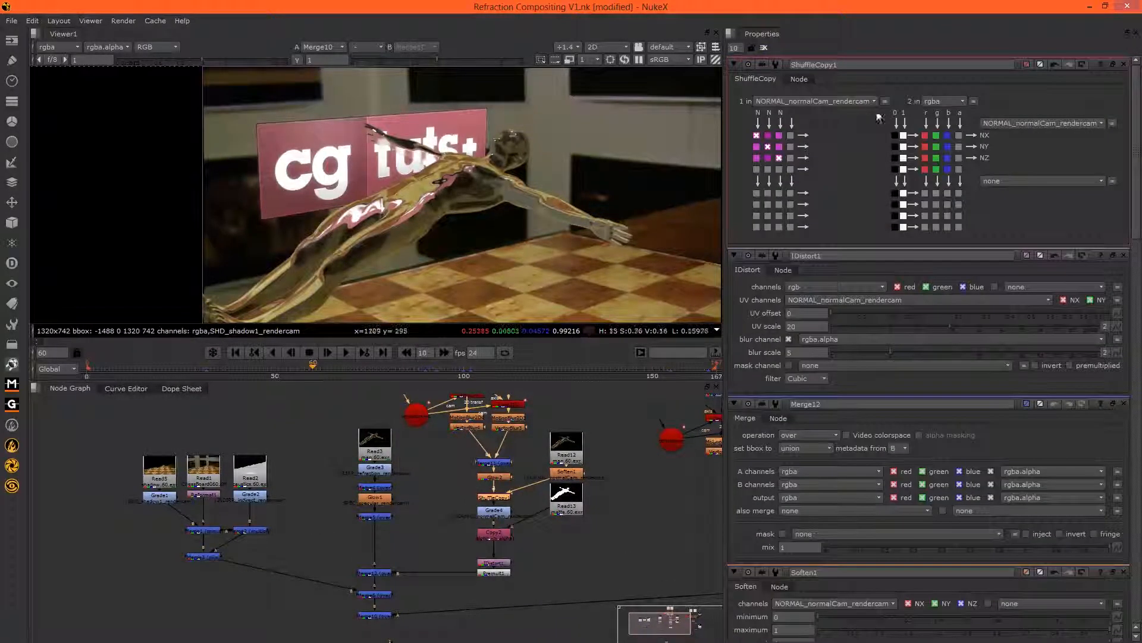
- Show ShuffleCopy1's input 1 layer list, currently NORMAL_normalCam_rendercam
{"action": "left_click", "coordinate": [815, 101]}
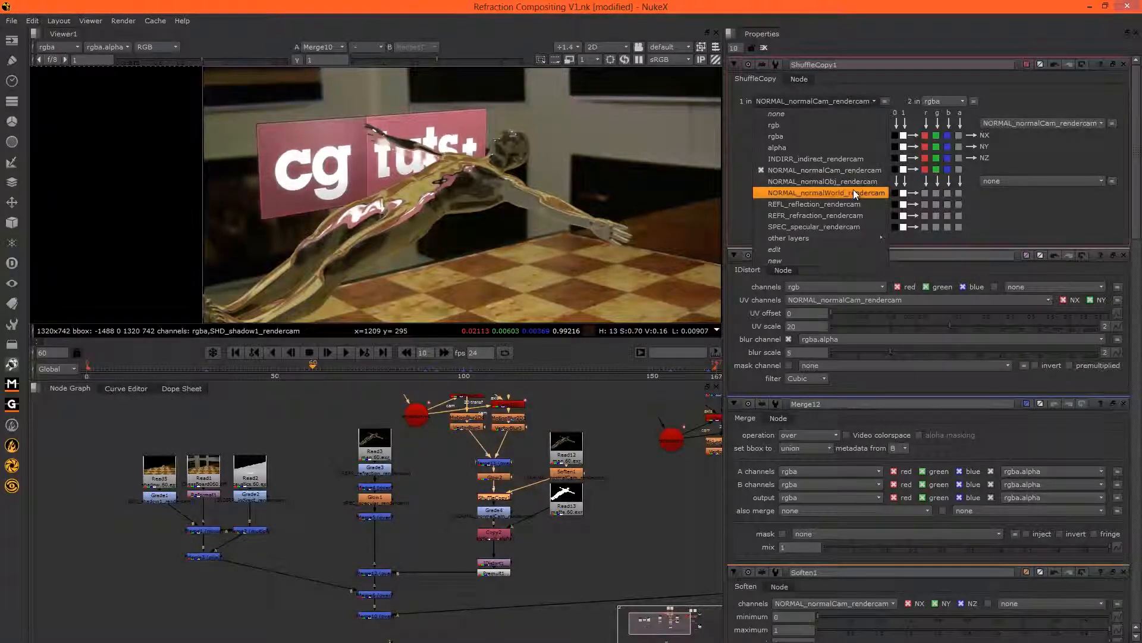